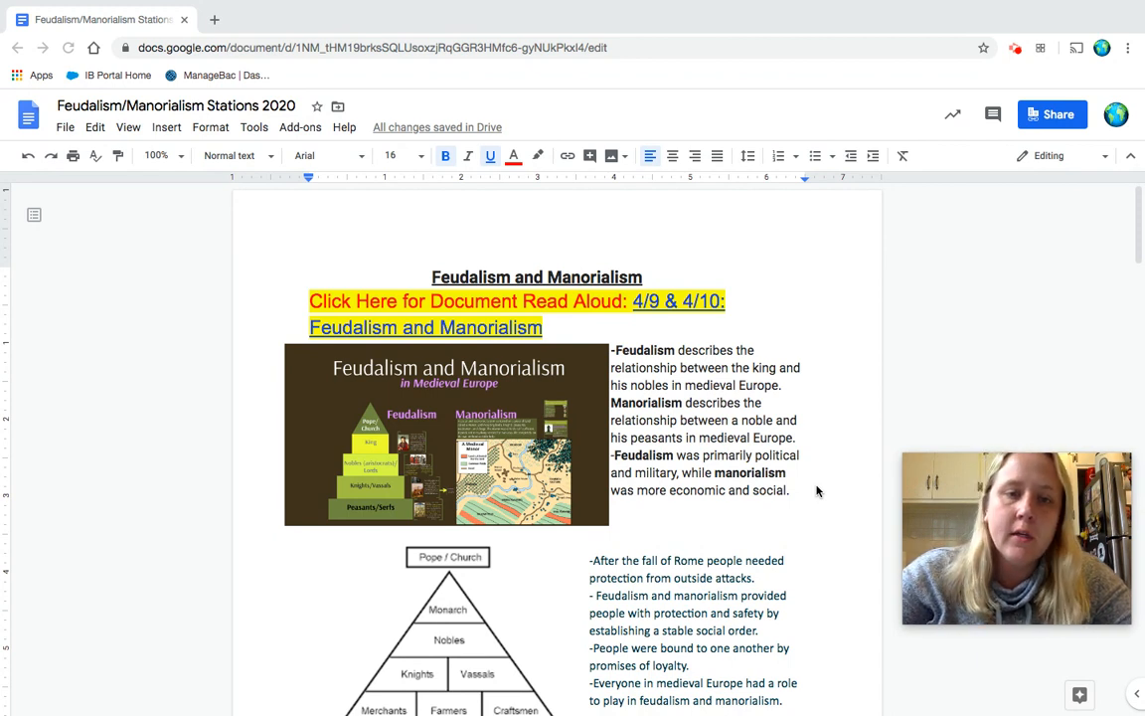
Step: Scroll down through Station 1, selecting the social class pyramid diagram along the way
scroll("down", 3)
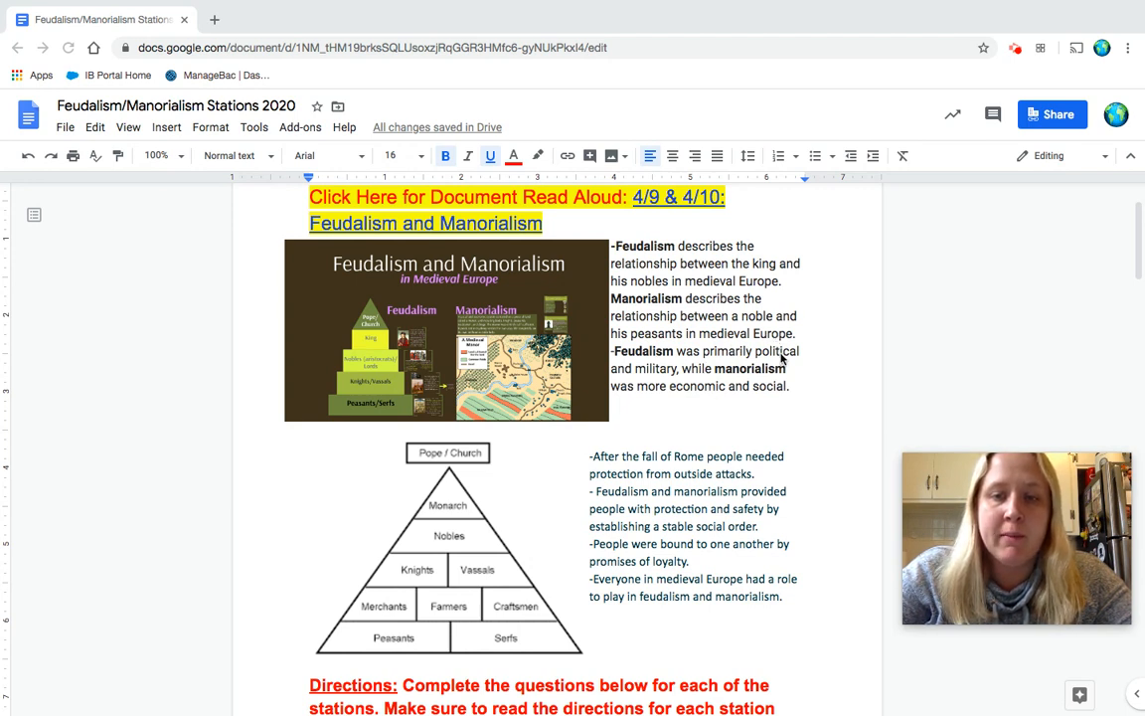
mouse_move(671, 380)
type("-")
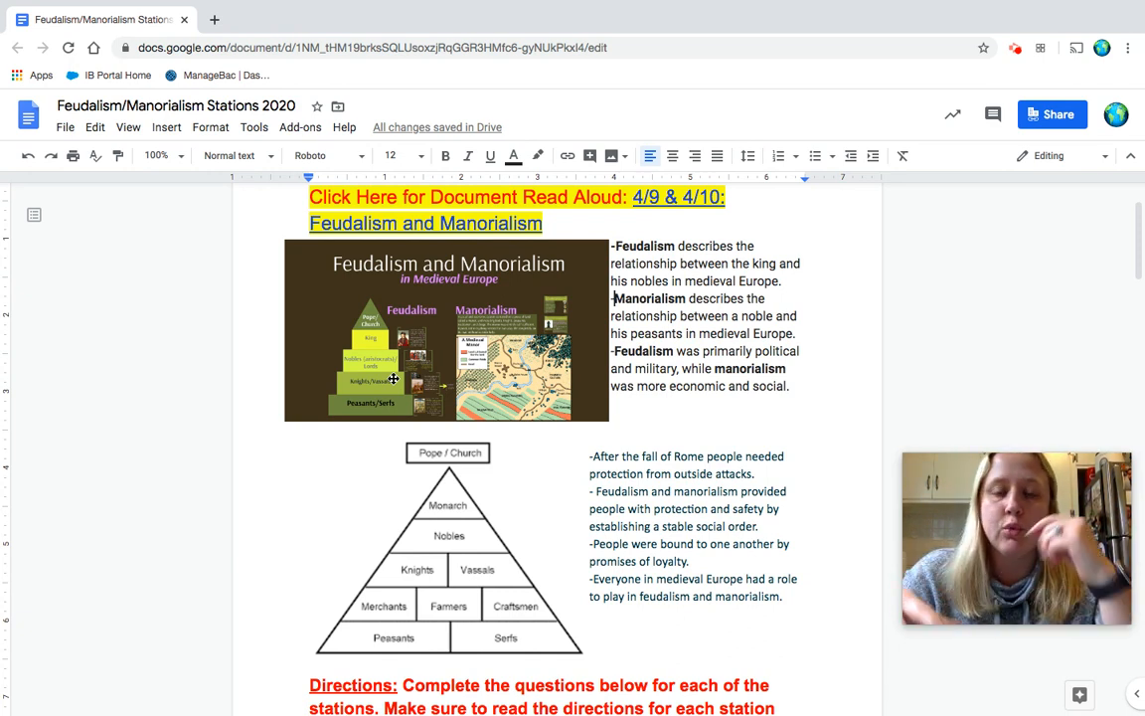
scroll("down", 3)
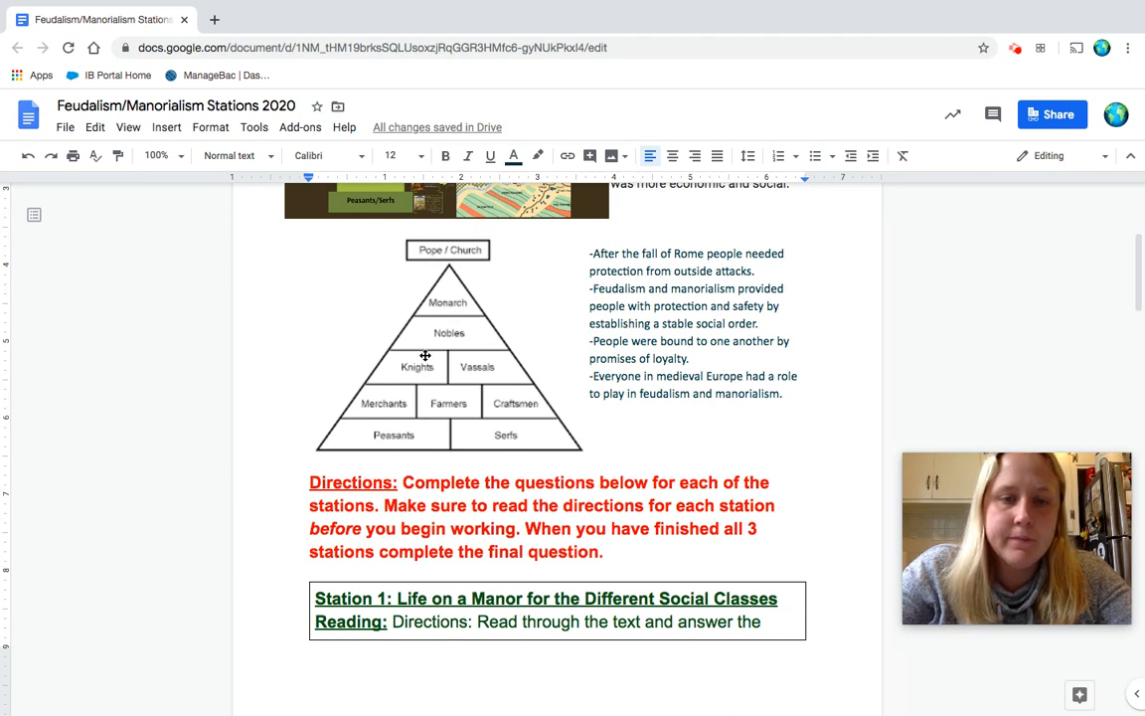
left_click(447, 343)
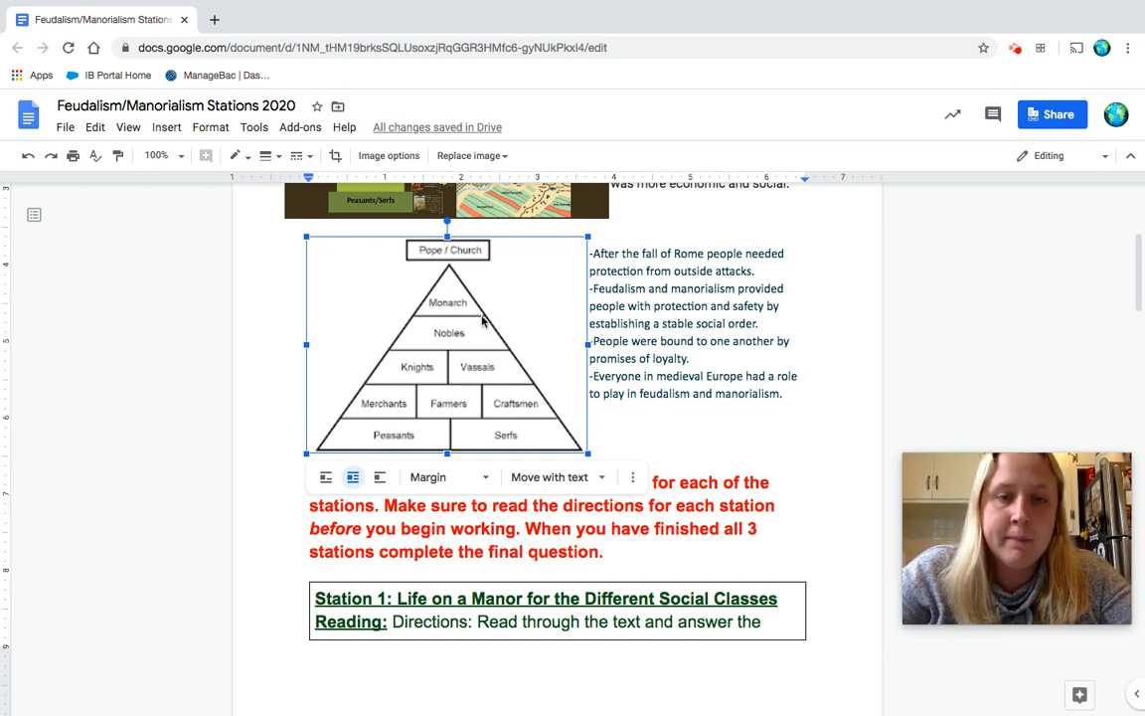
mouse_move(429, 300)
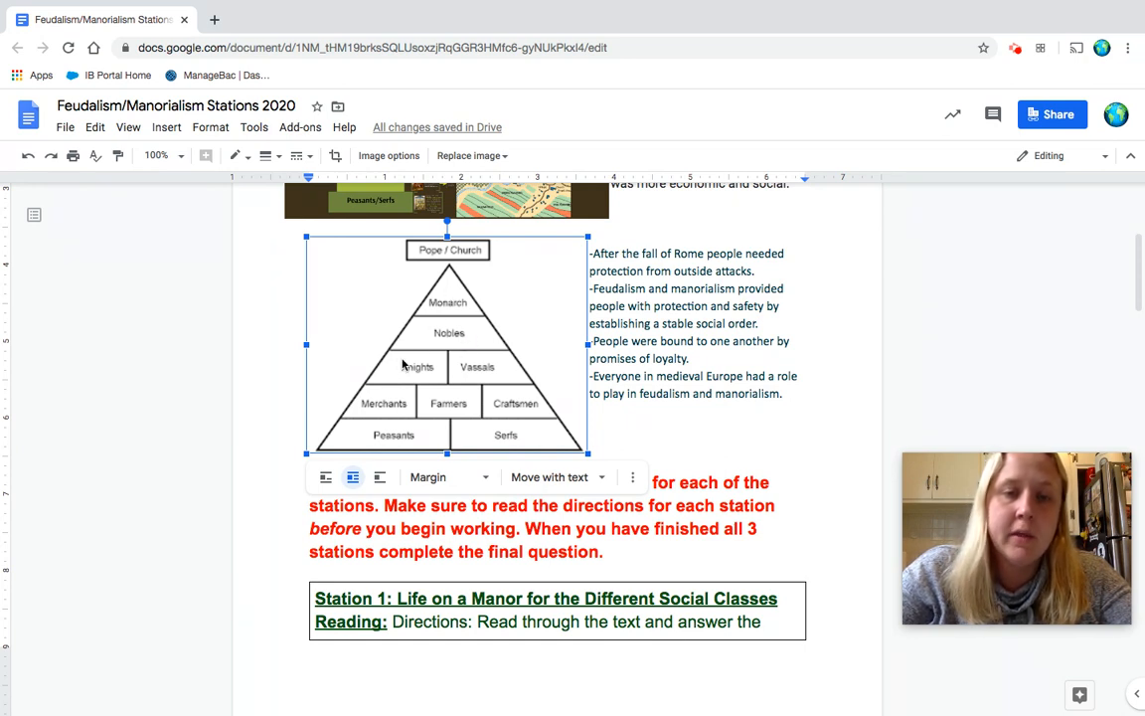
mouse_move(465, 362)
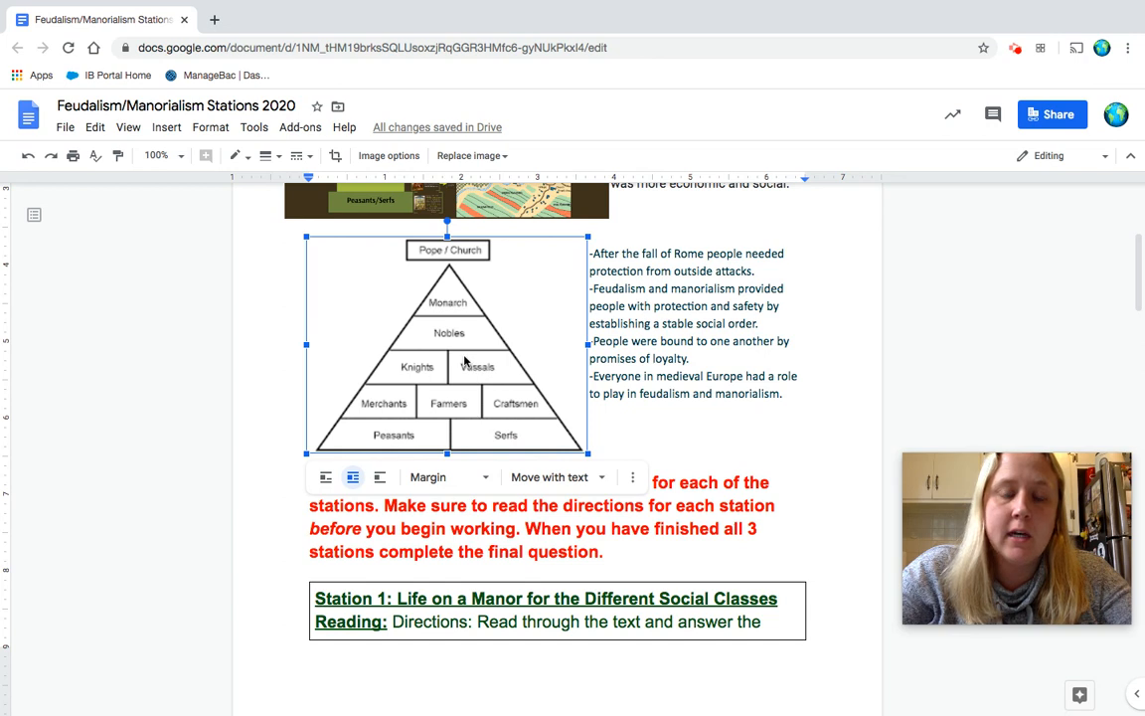
mouse_move(428, 387)
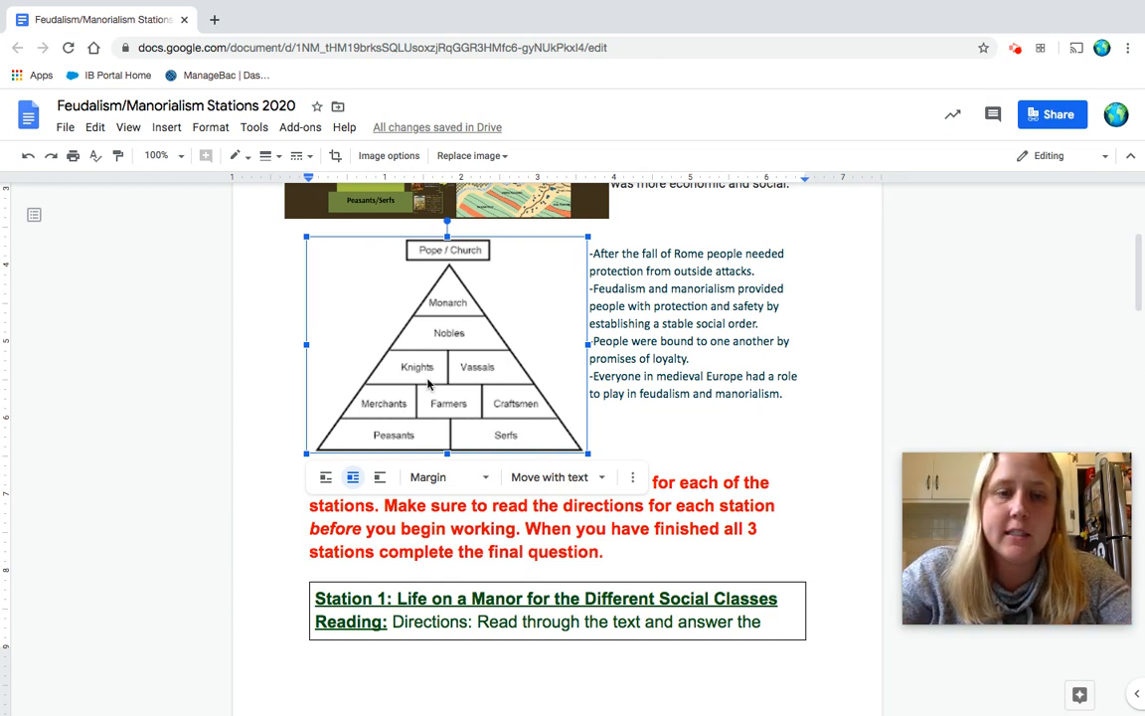
mouse_move(455, 413)
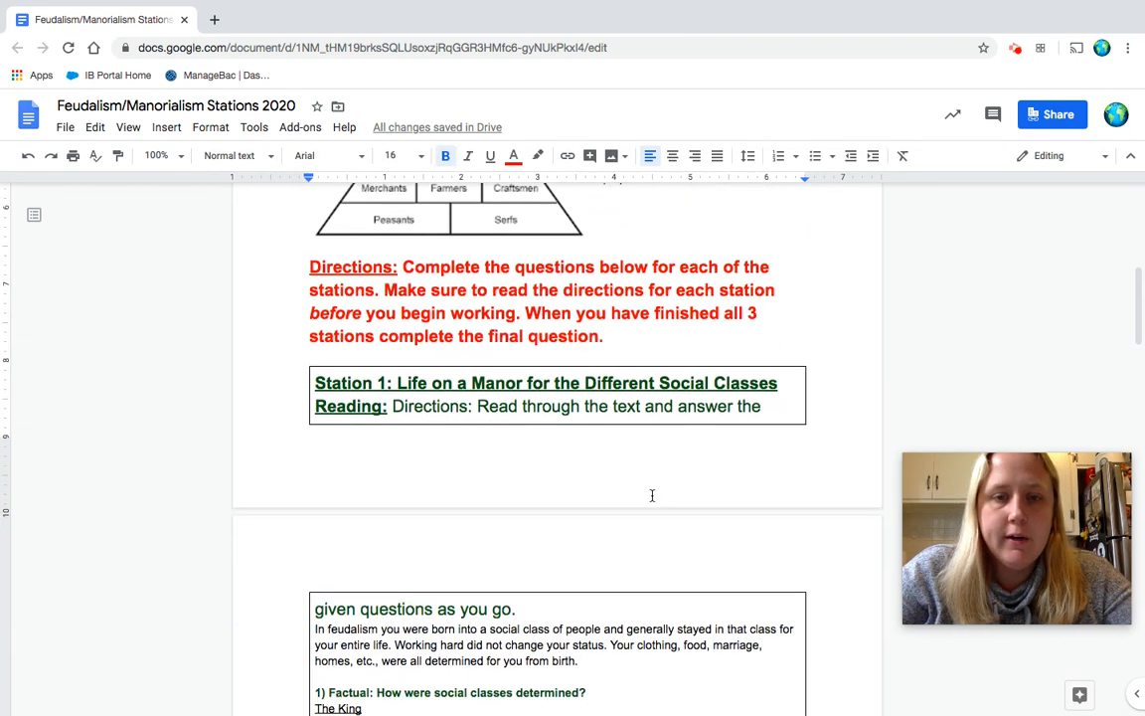
scroll("down", 3)
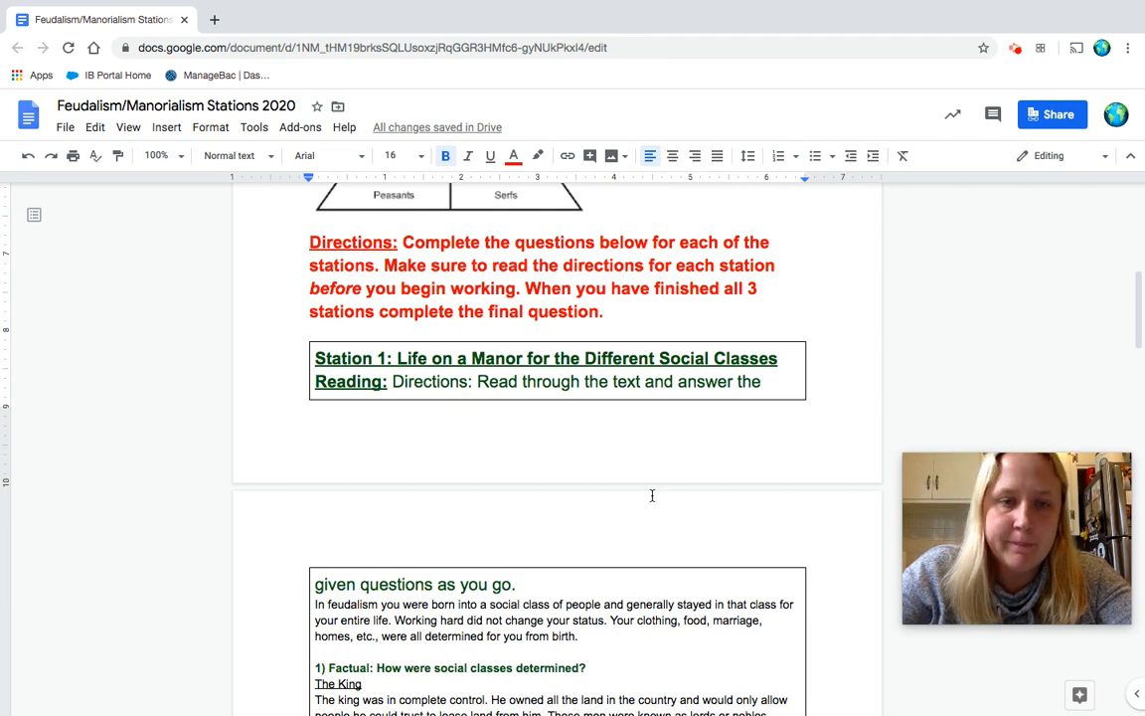
scroll("down", 3)
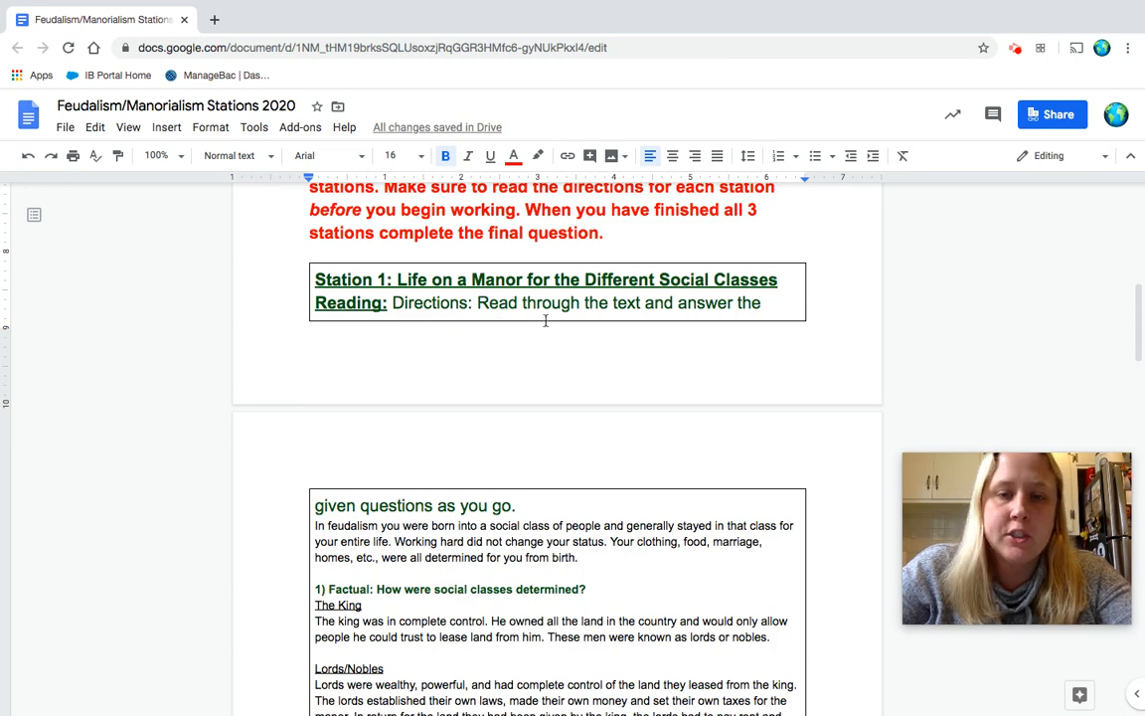
mouse_move(497, 521)
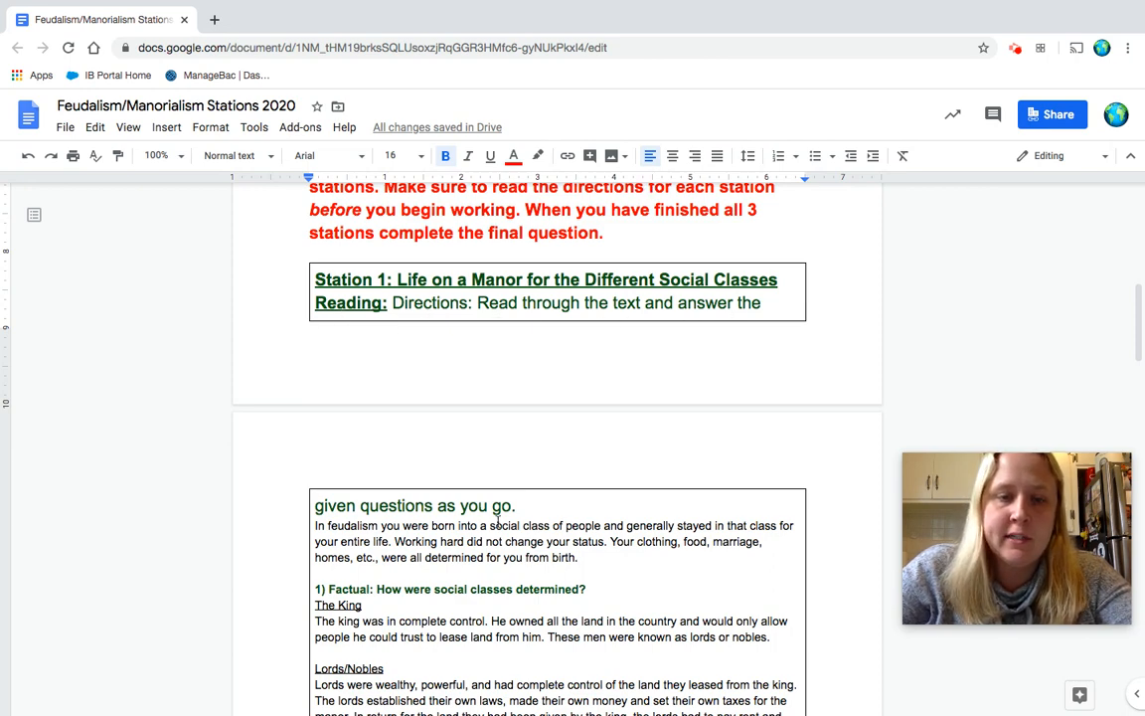
scroll("down", 3)
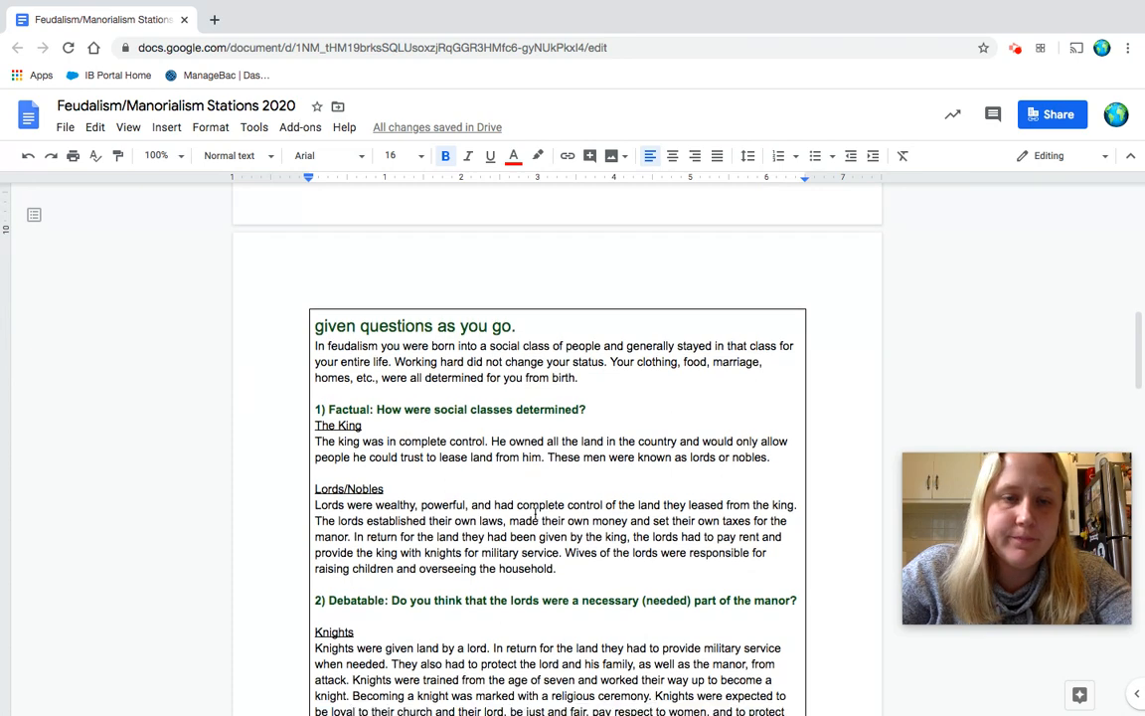
scroll("down", 3)
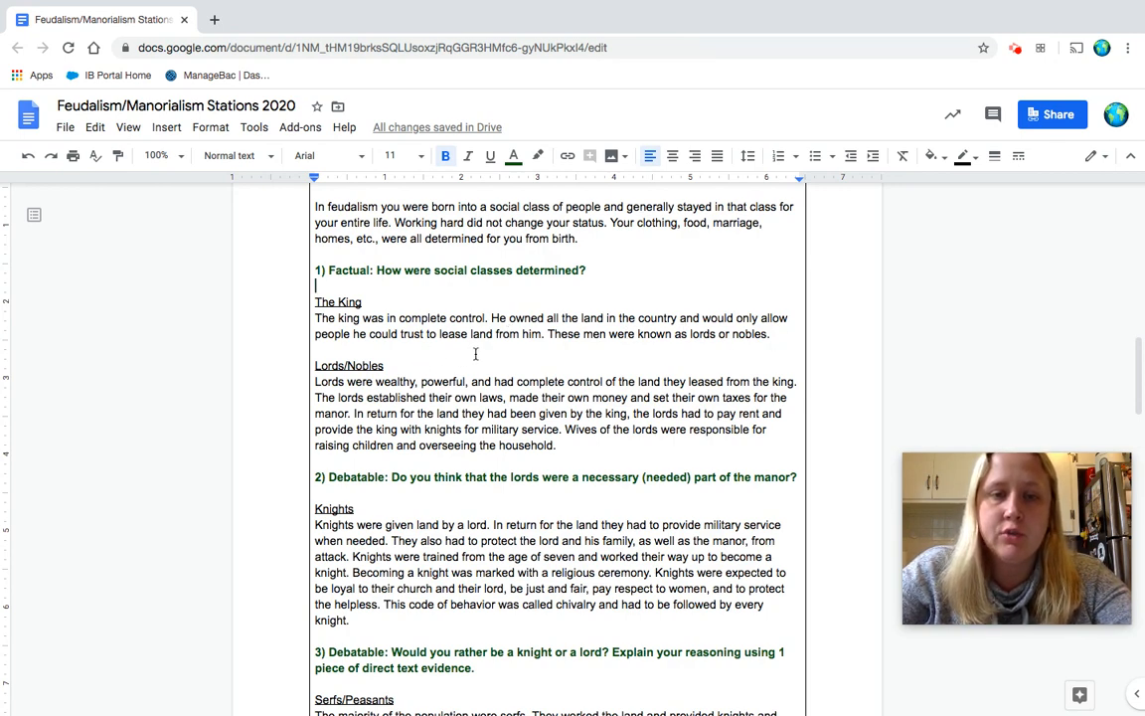
mouse_move(520, 347)
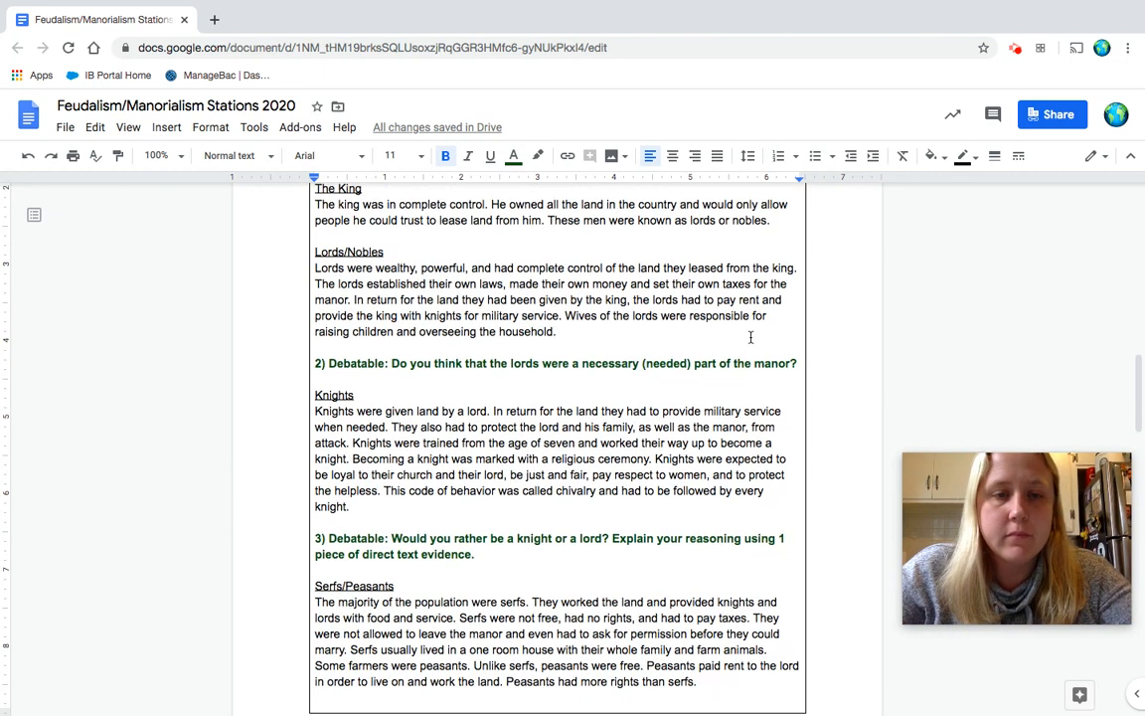
scroll("down", 3)
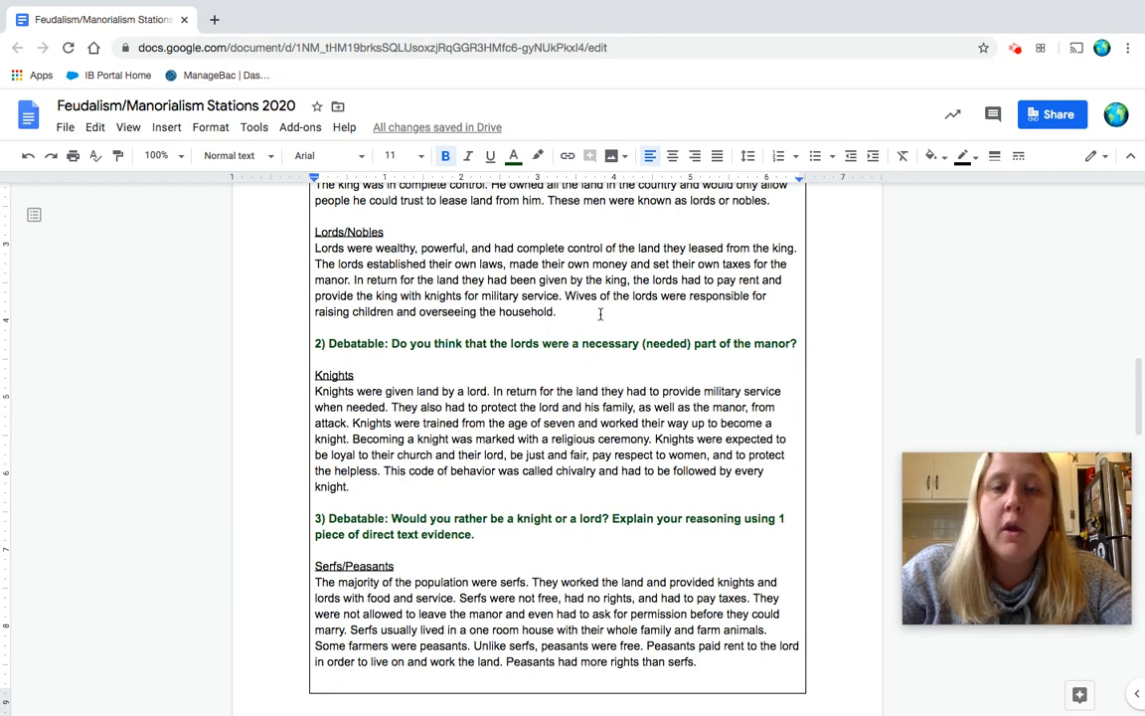
mouse_move(757, 310)
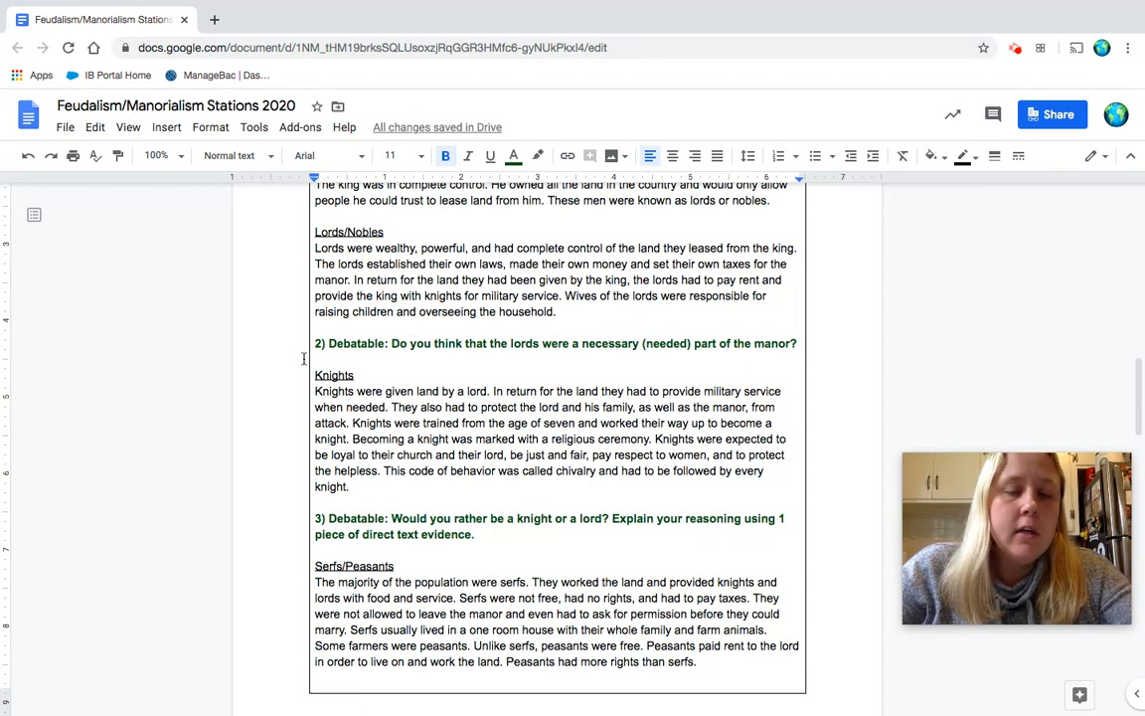
mouse_move(374, 359)
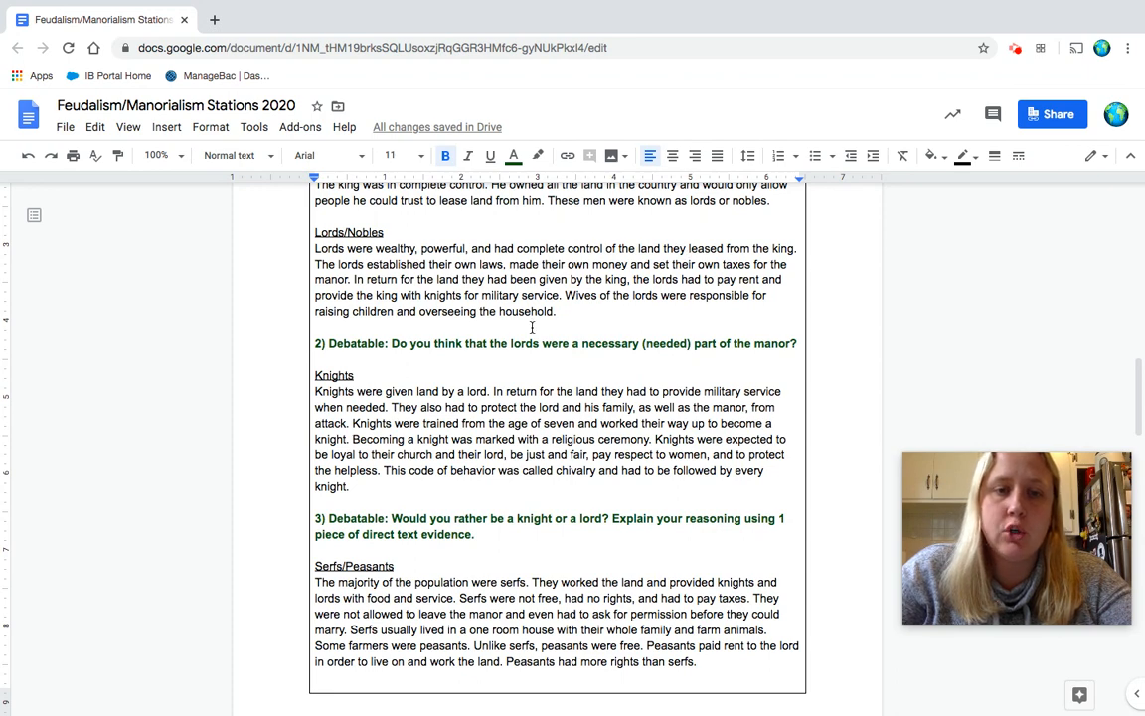
scroll("down", 3)
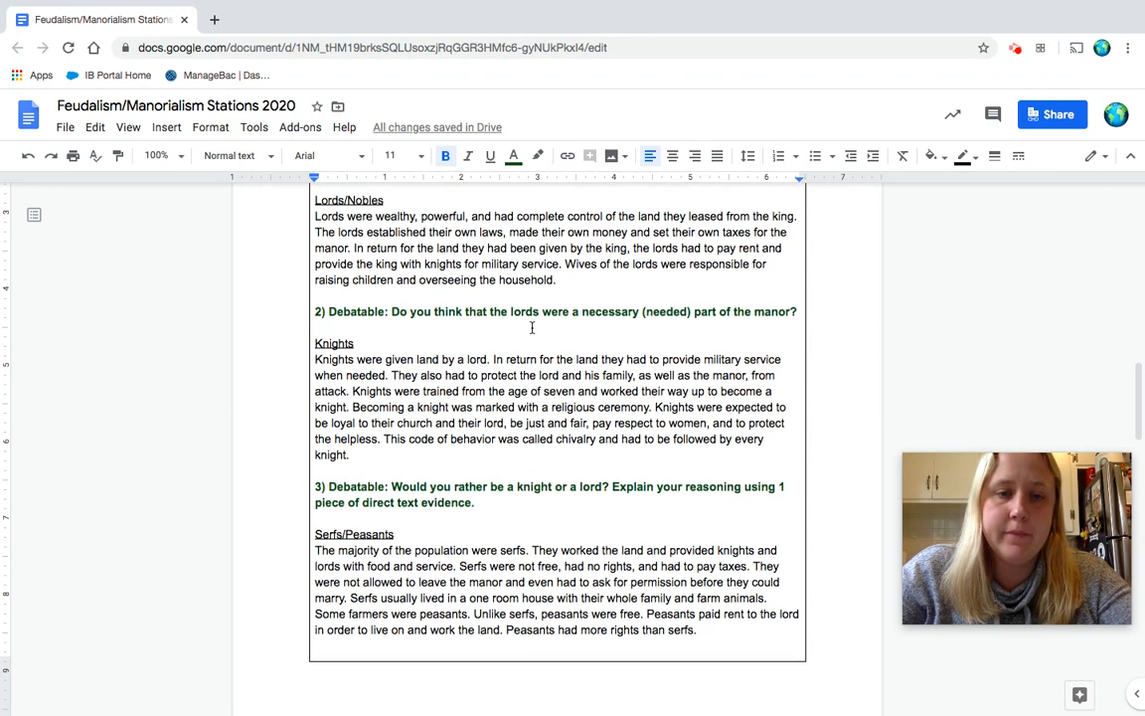
scroll("down", 3)
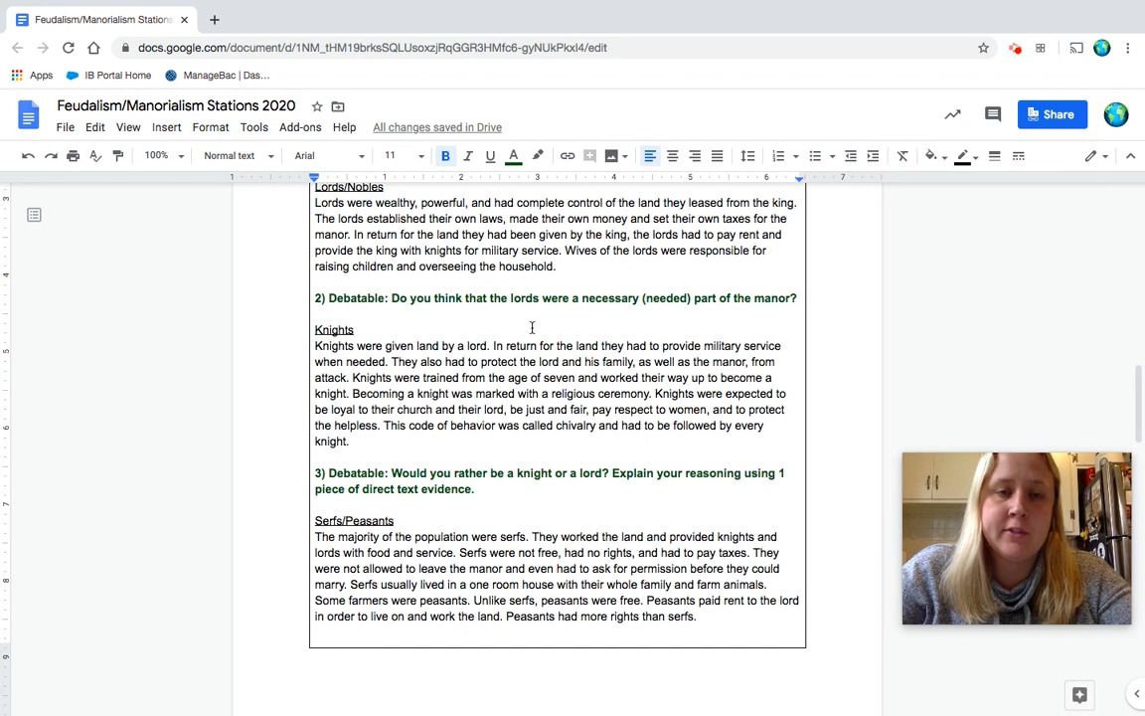
scroll("down", 3)
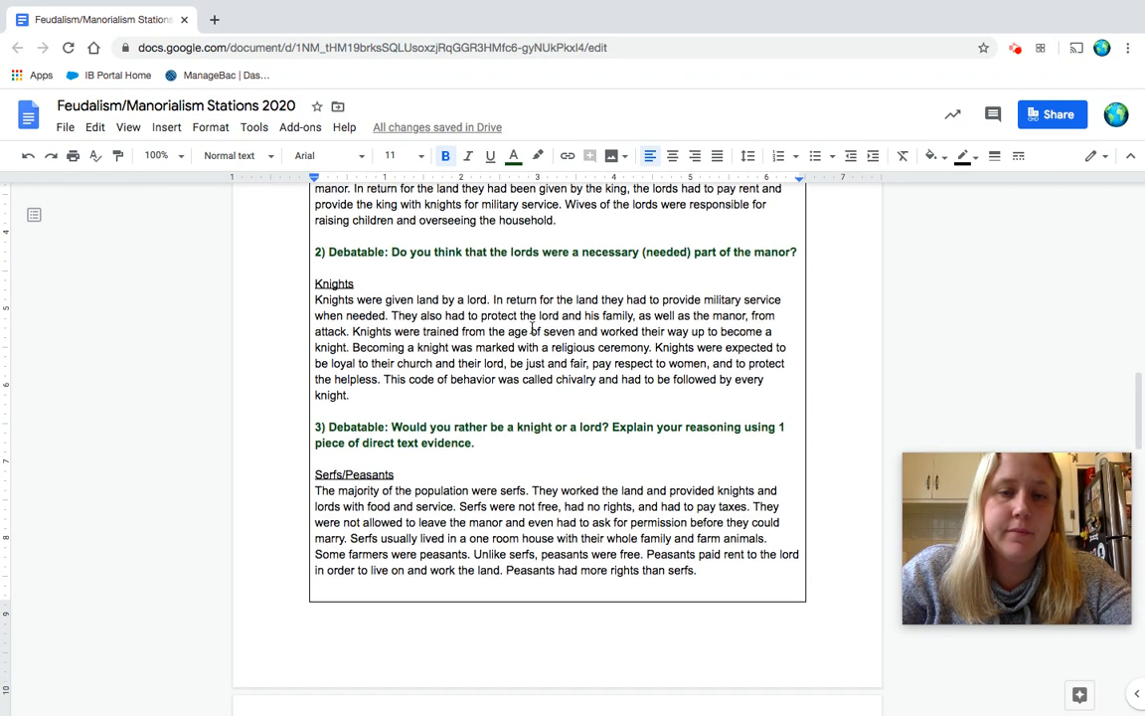
scroll("down", 3)
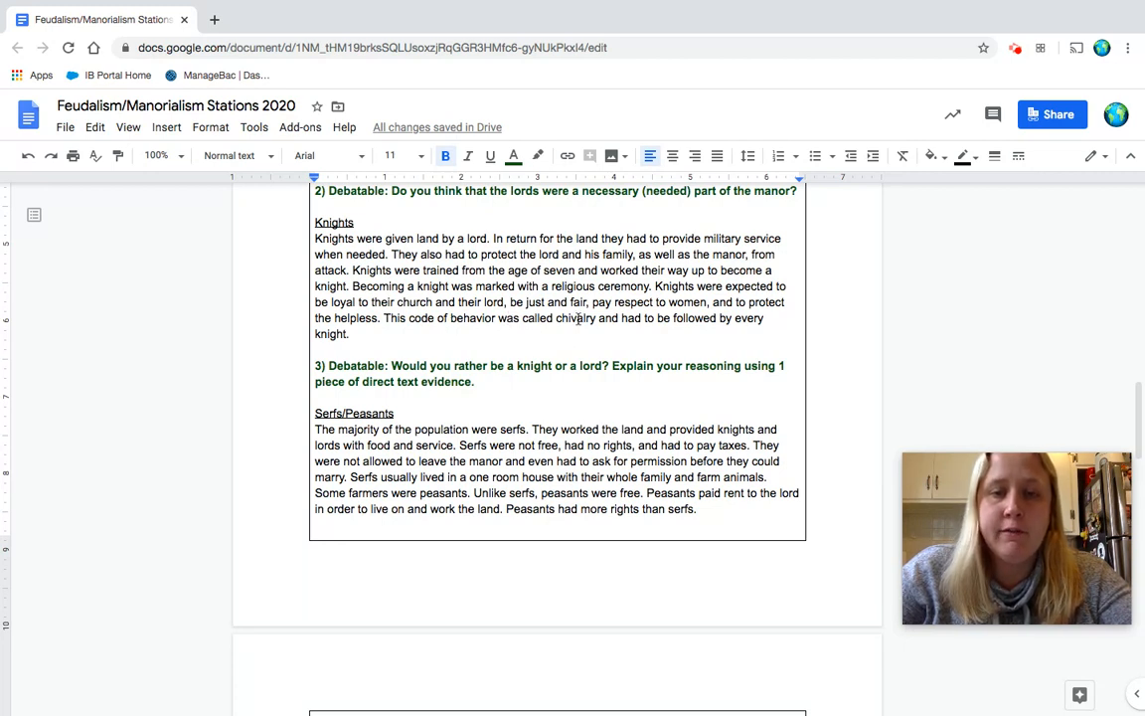
mouse_move(706, 318)
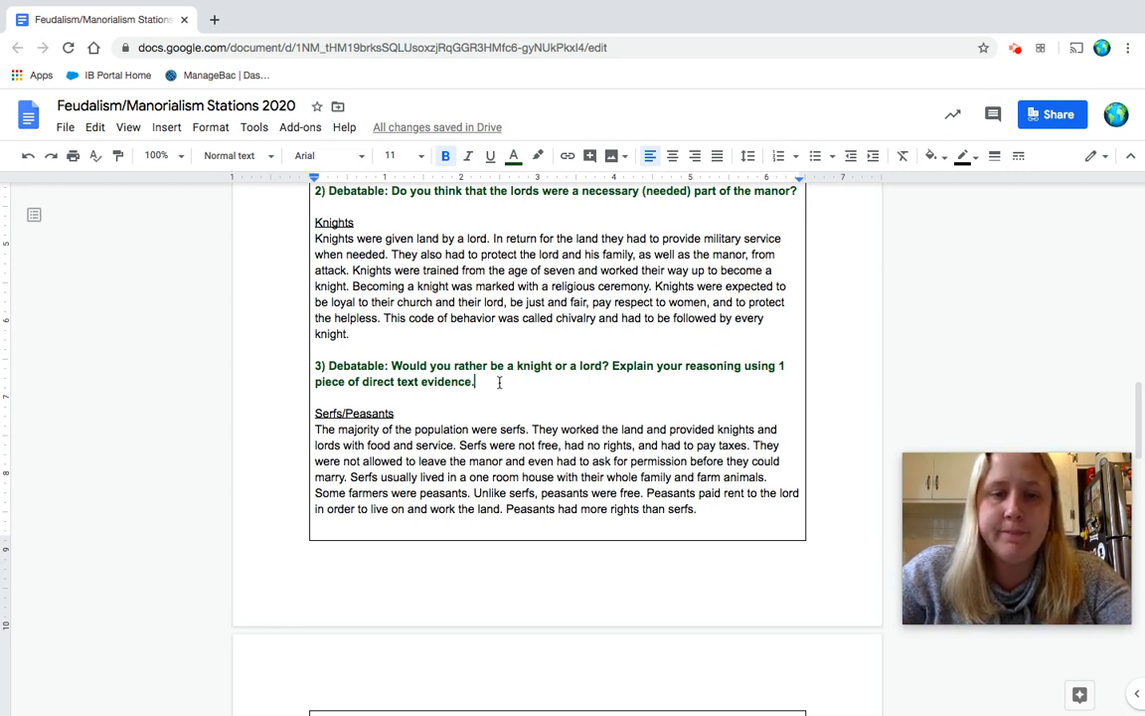
scroll("down", 3)
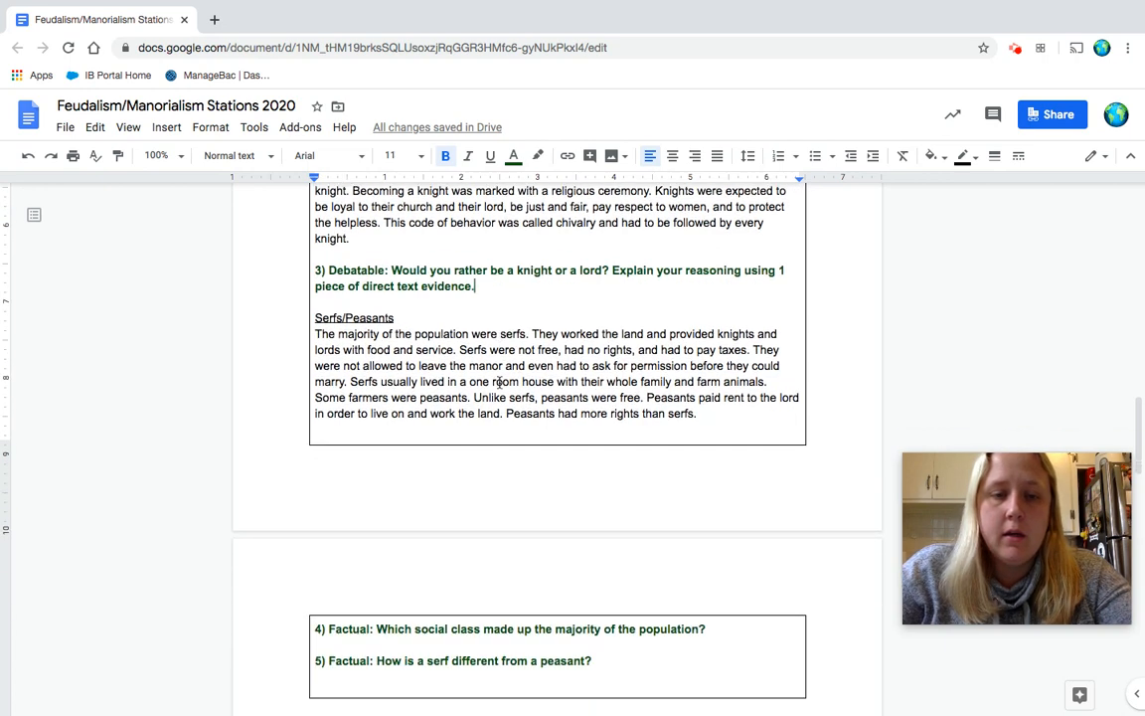
scroll("down", 3)
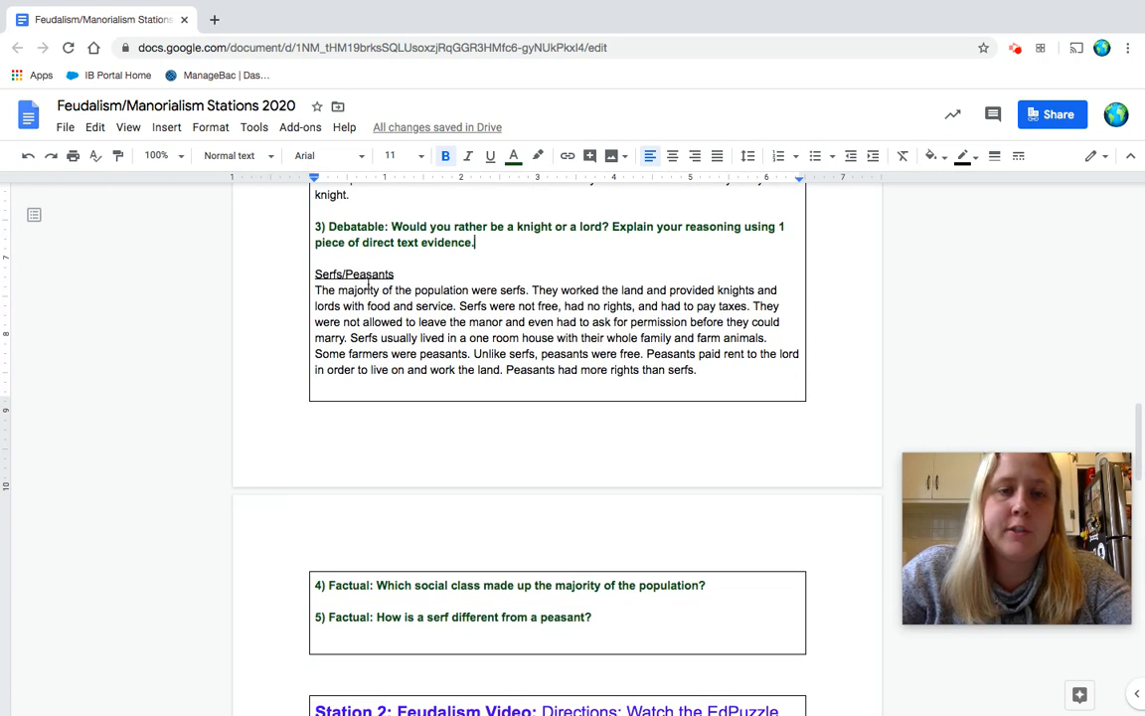
scroll("down", 3)
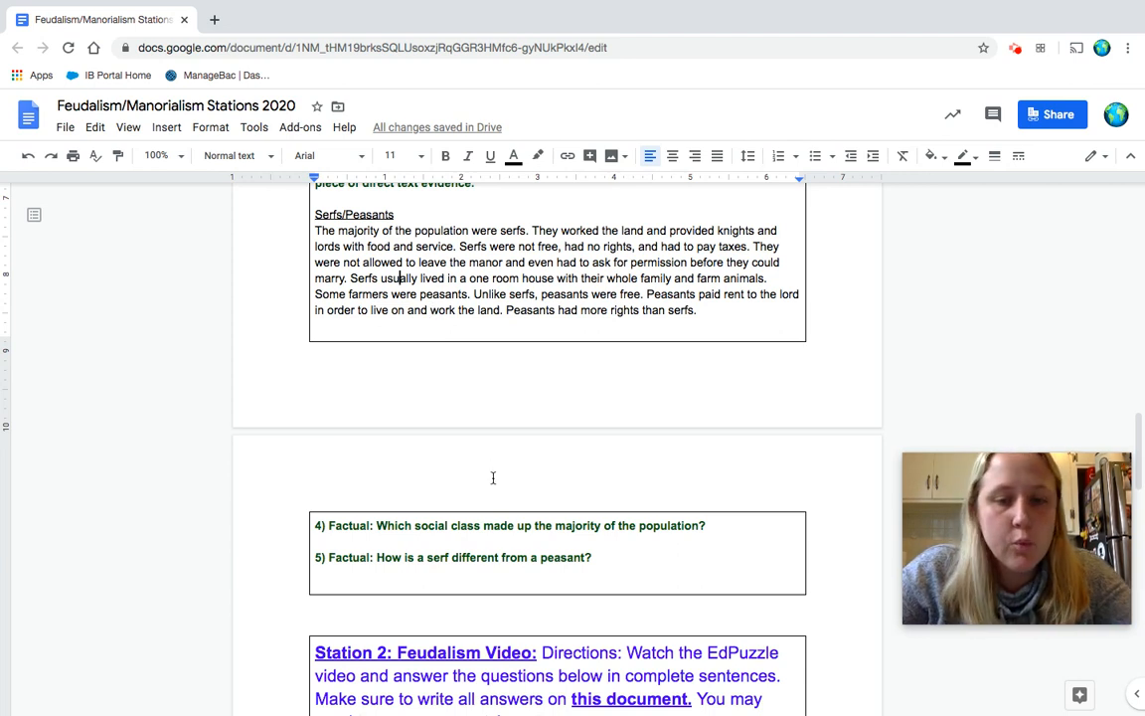
mouse_move(674, 526)
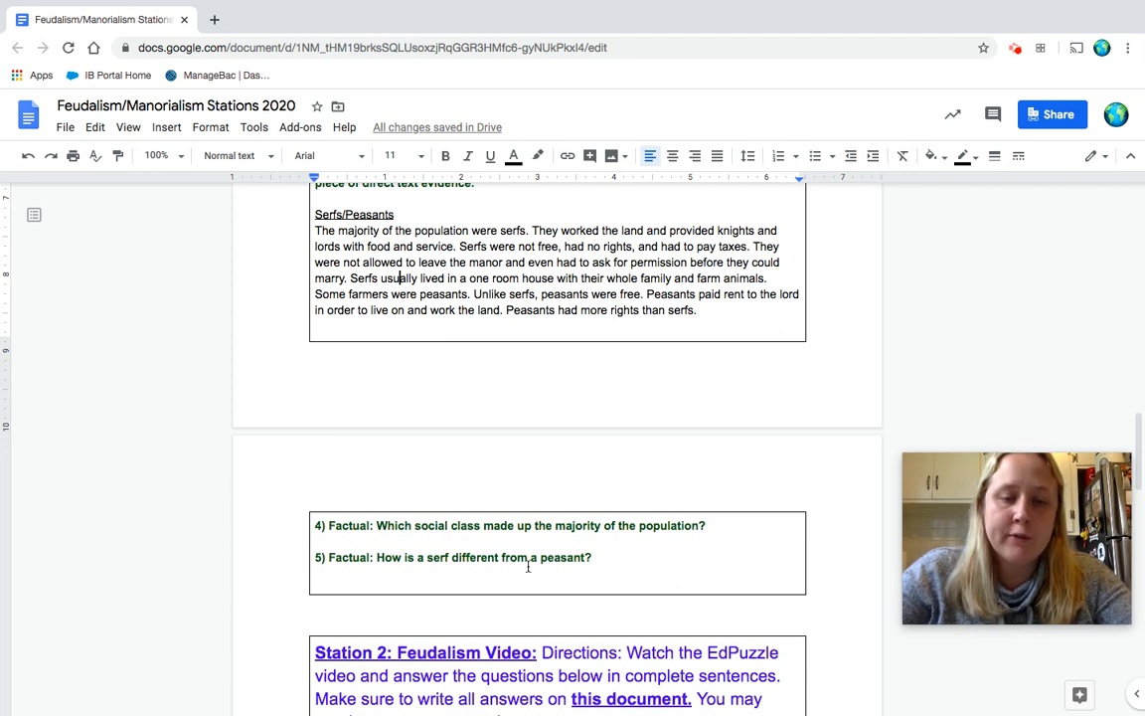
mouse_move(703, 310)
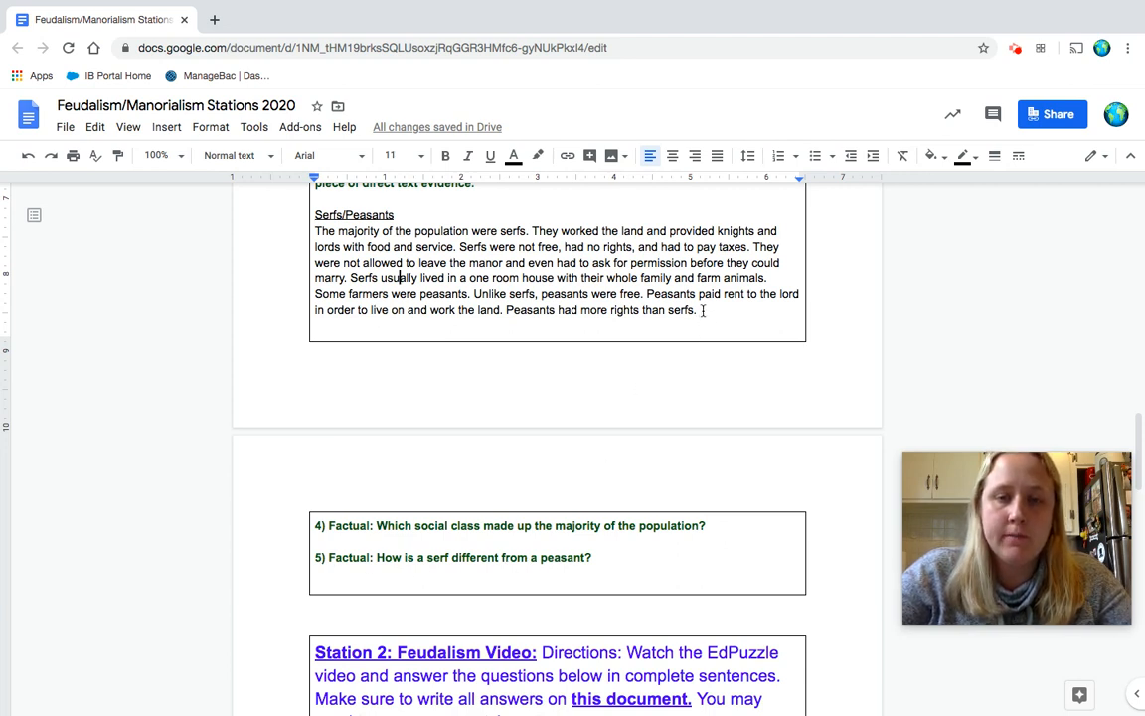
left_click_drag(472, 294, 697, 309)
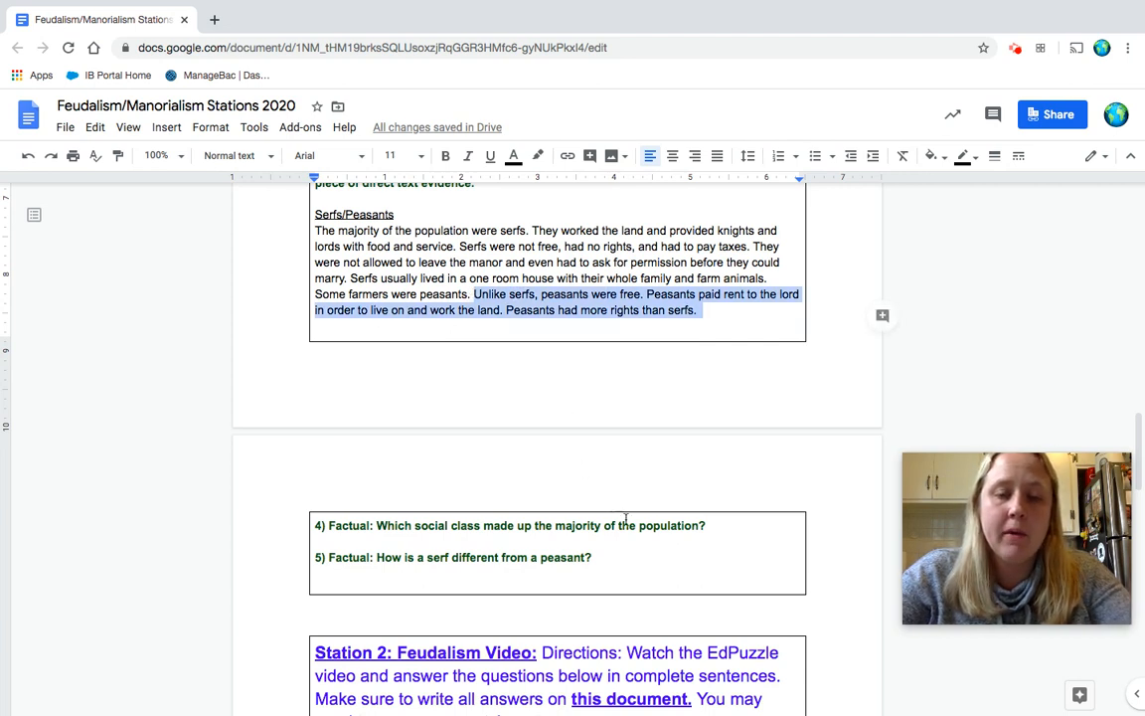
left_click(595, 556)
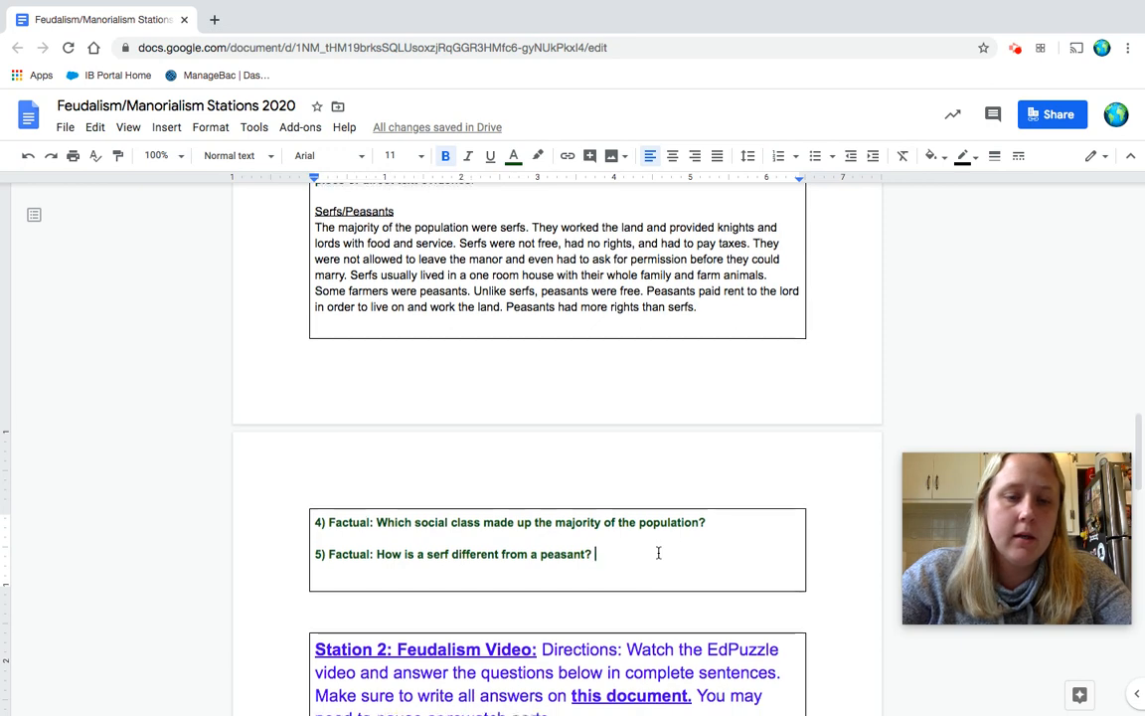
Step: Open the Station 2 Feudalism EdPuzzle video link, then return to the worksheet tab
scroll("down", 3)
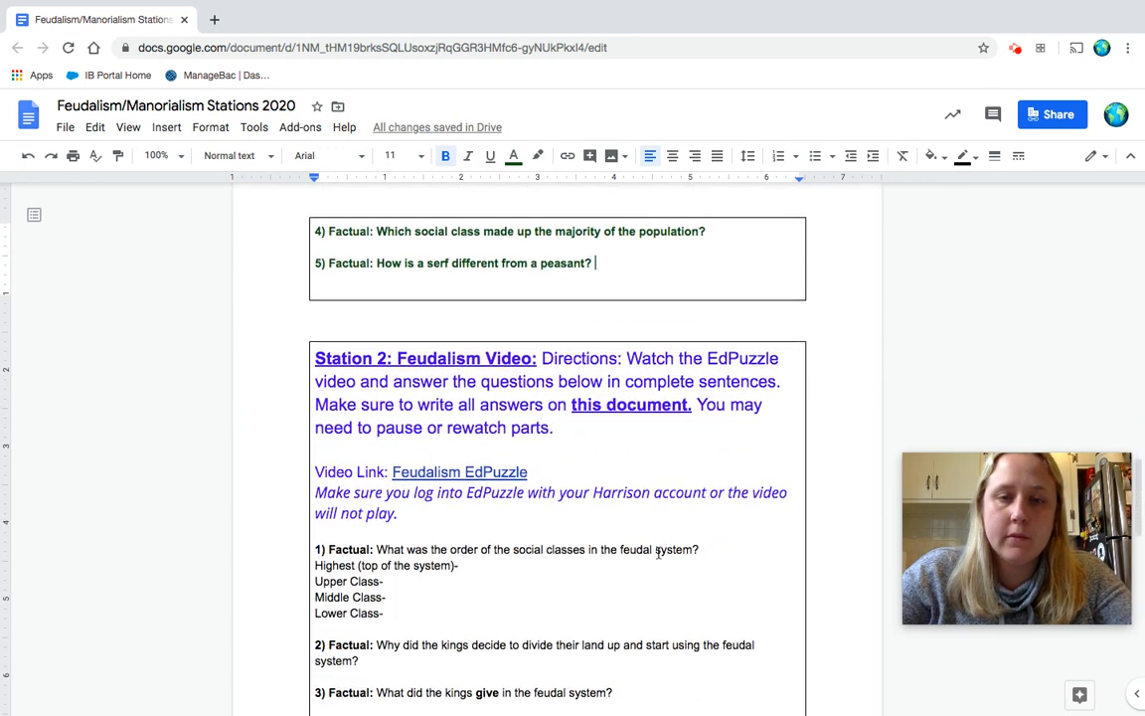
scroll("down", 3)
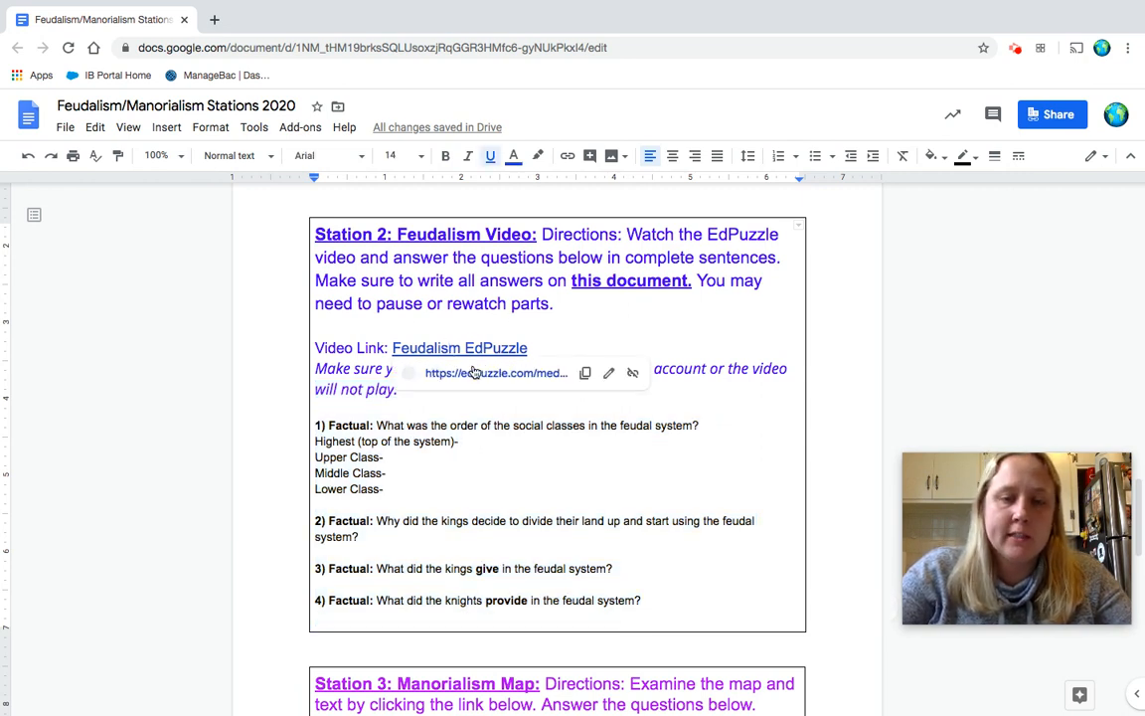
left_click(459, 348)
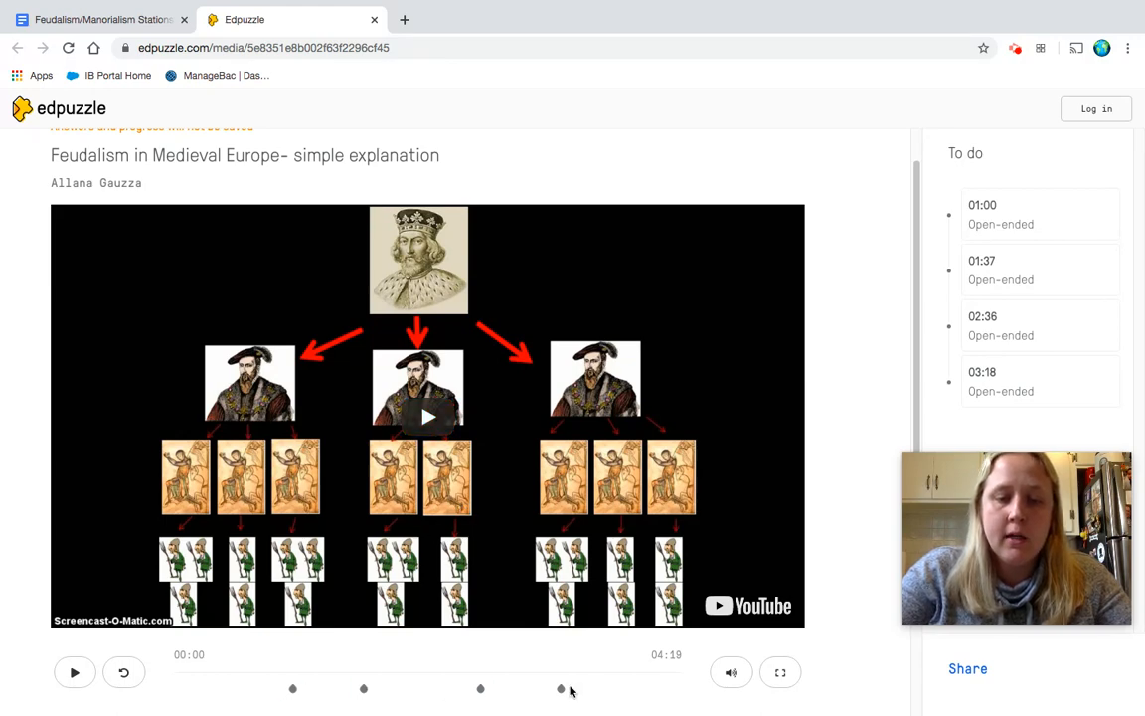
left_click(99, 19)
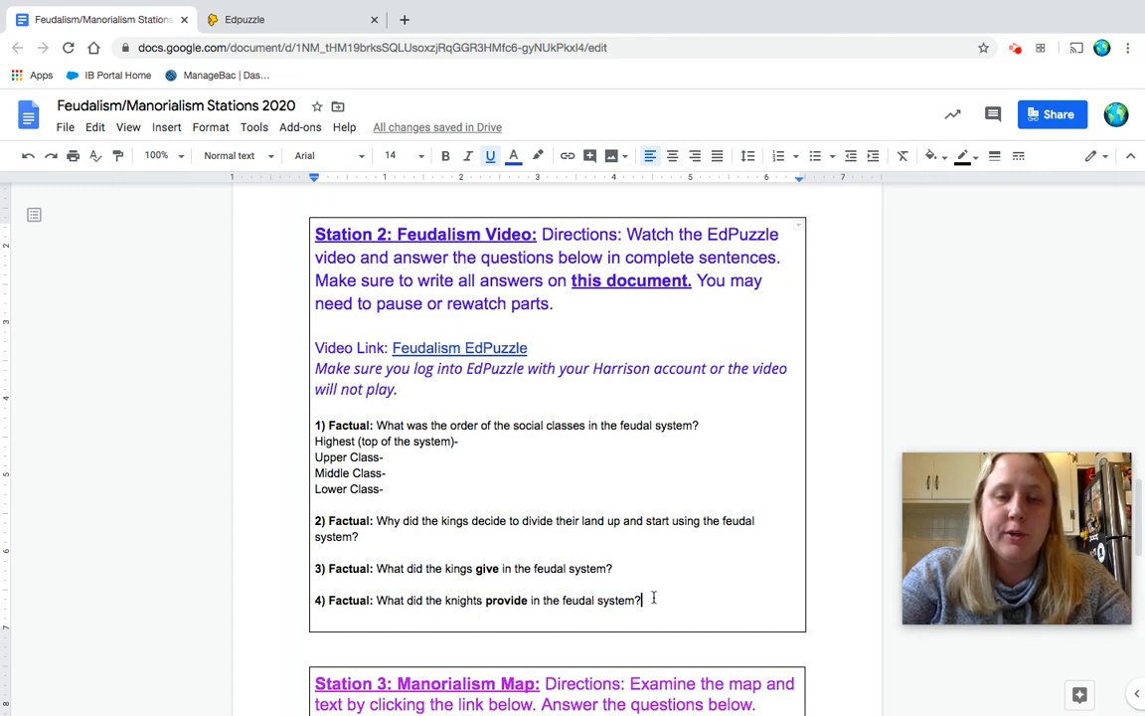
left_click_drag(315, 424, 642, 599)
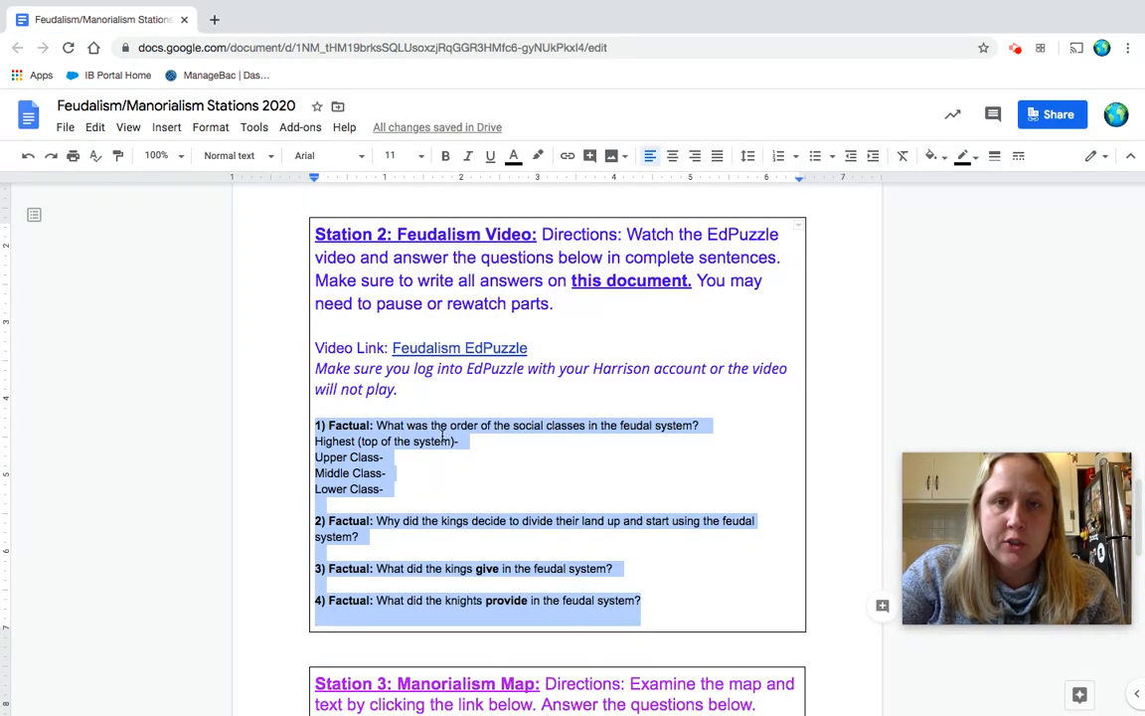
left_click(526, 539)
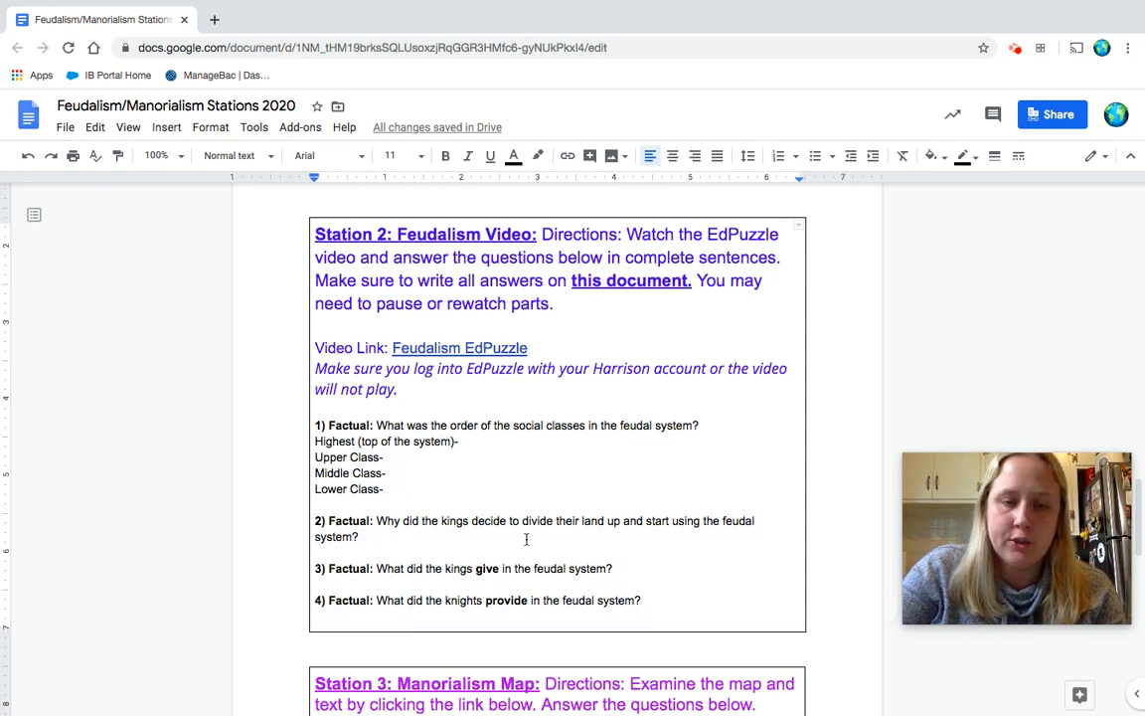
scroll("down", 3)
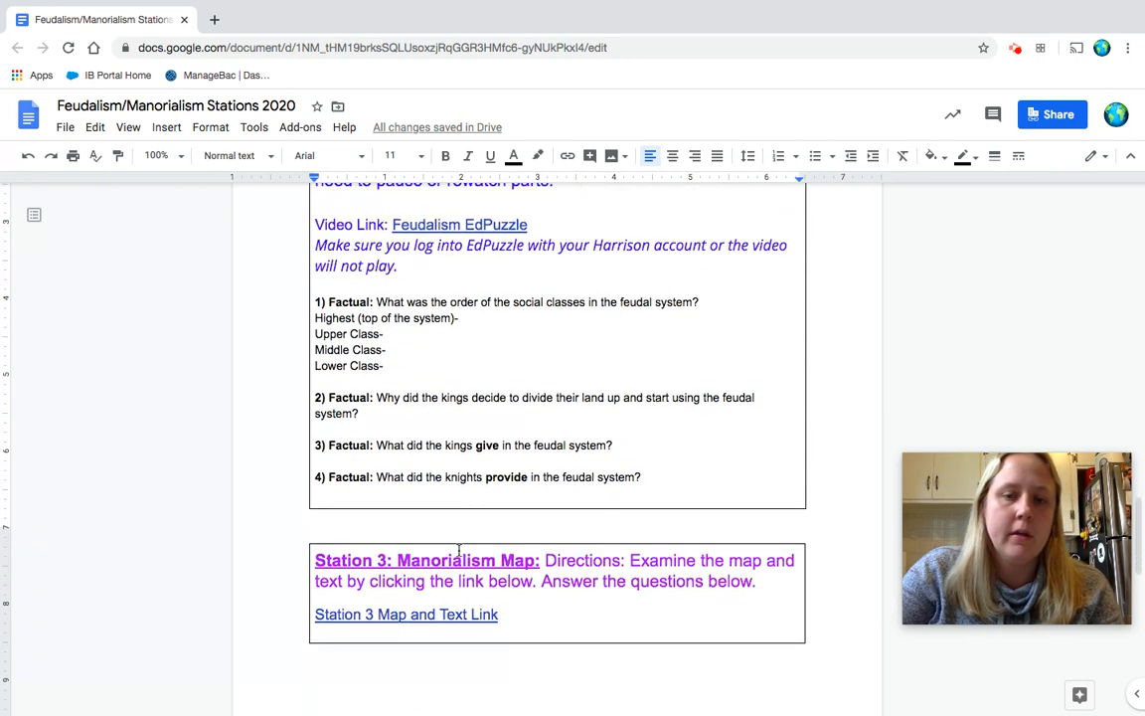
scroll("down", 3)
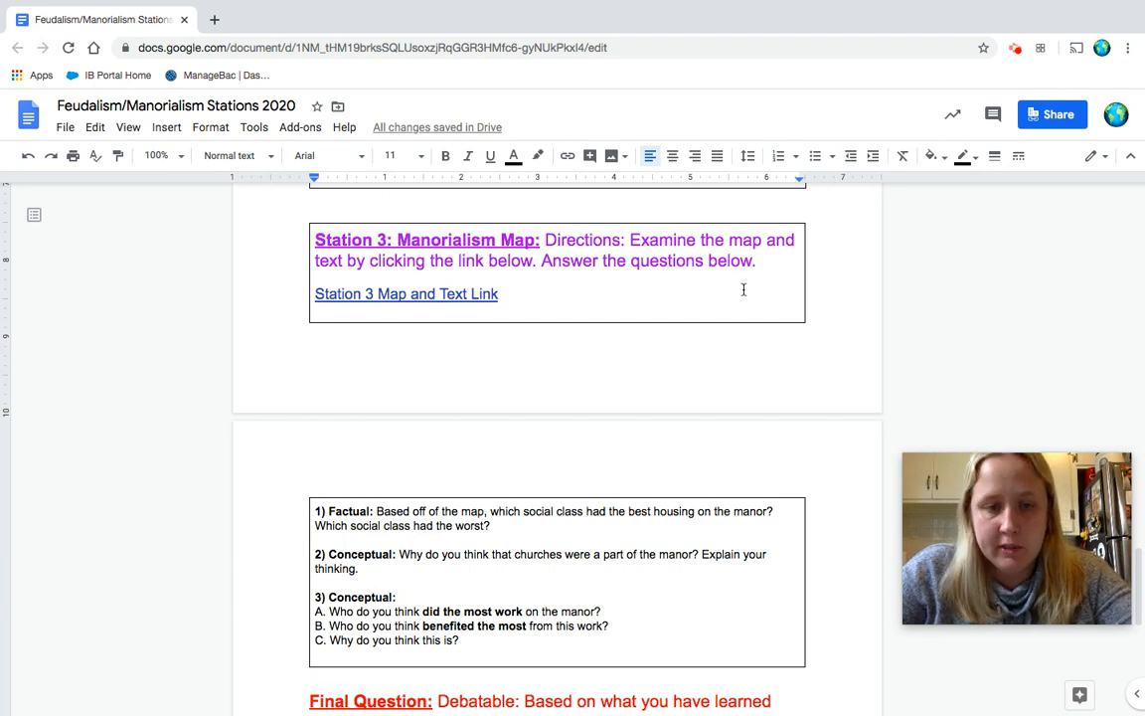
scroll("down", 3)
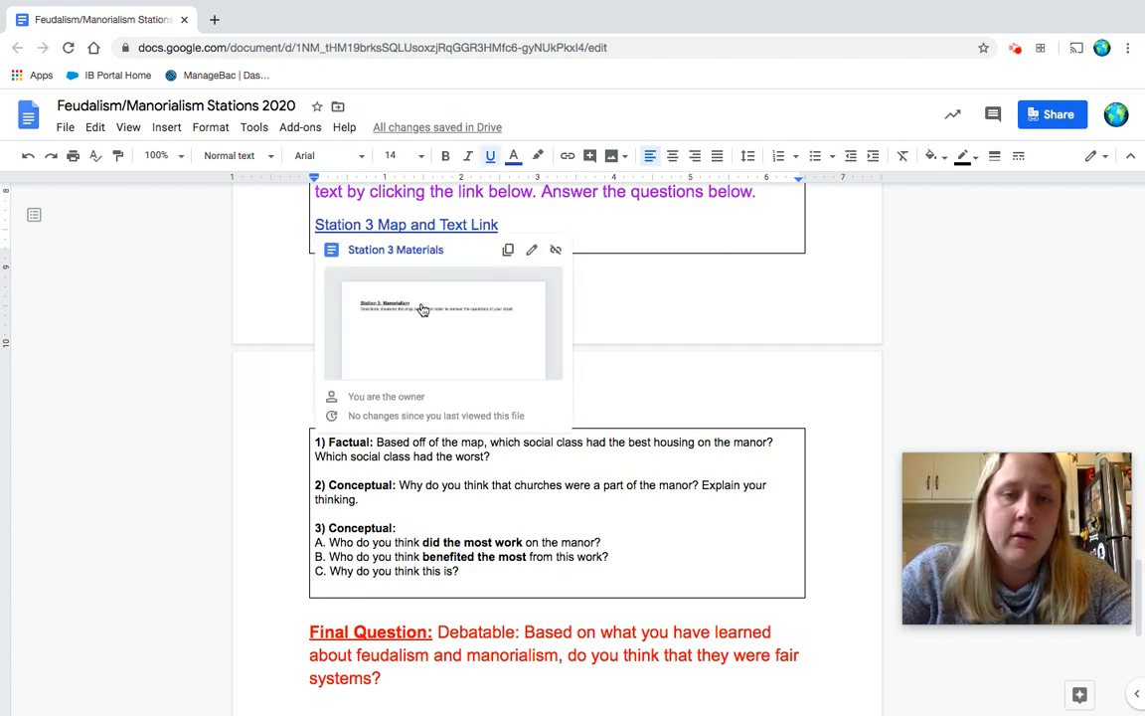
Step: Open the Station 3 Materials document and scroll down to the manor map
left_click(442, 328)
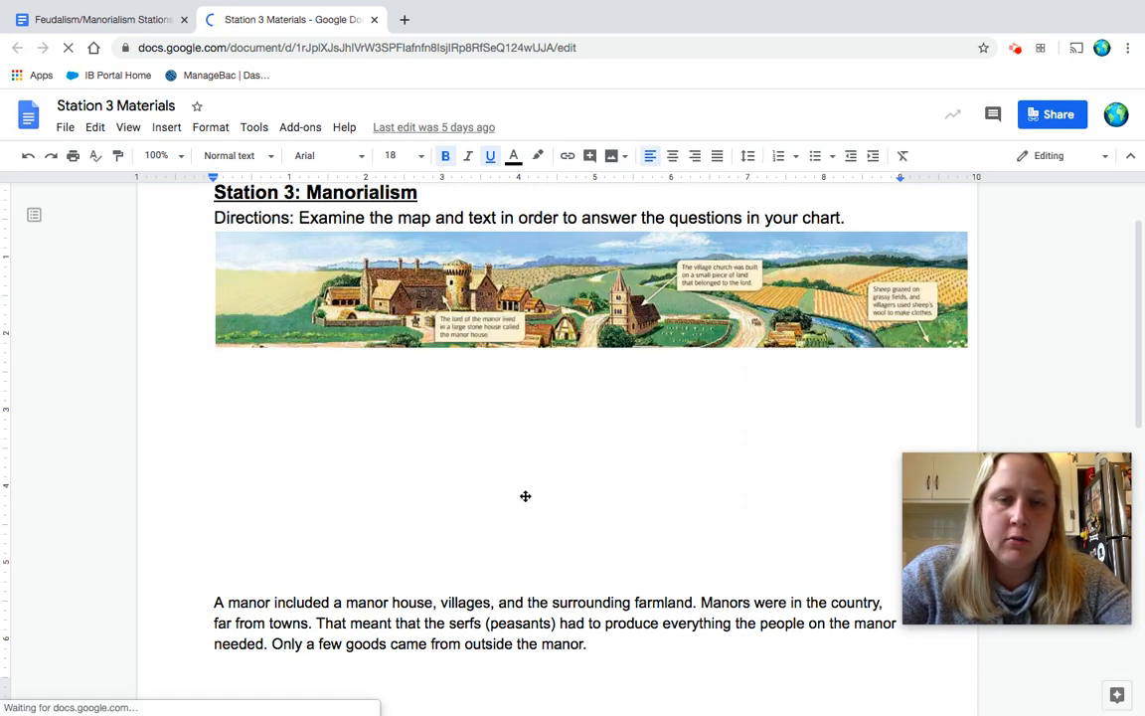
scroll("down", 3)
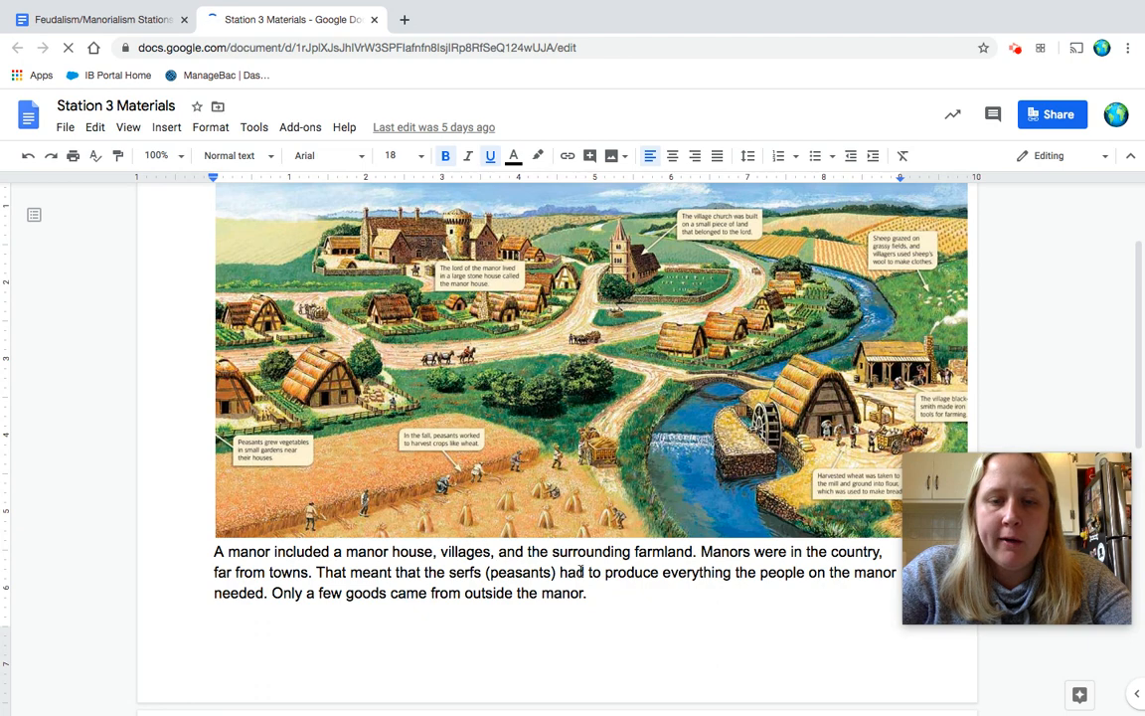
scroll("down", 3)
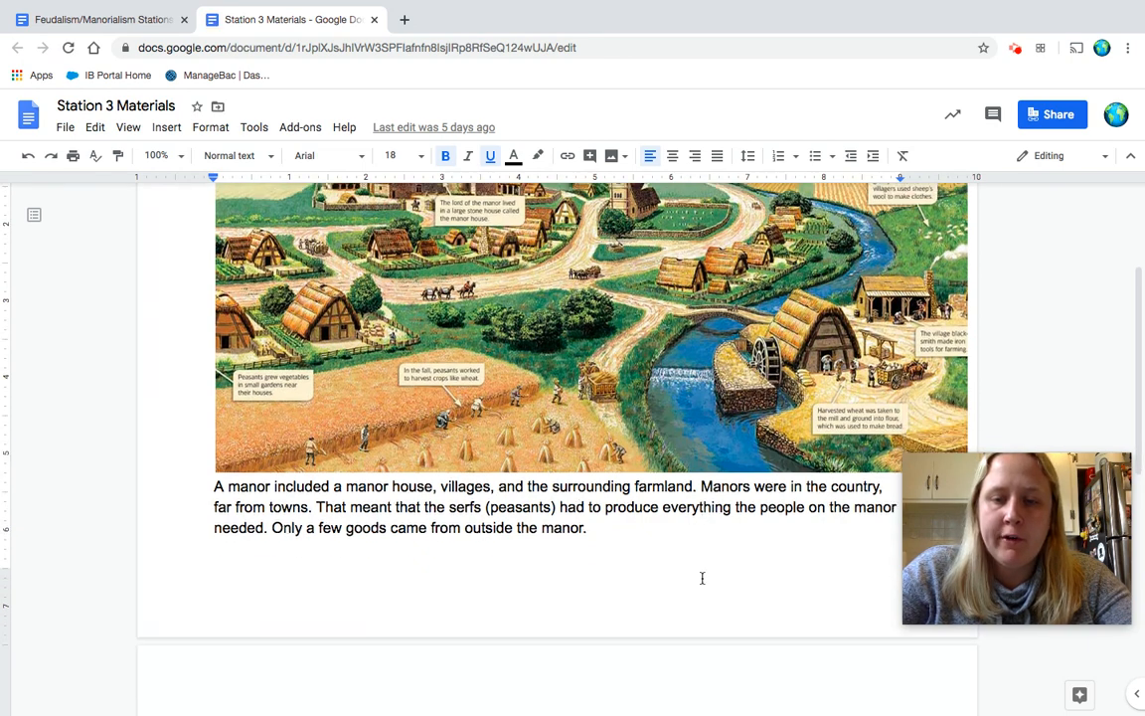
scroll("down", 3)
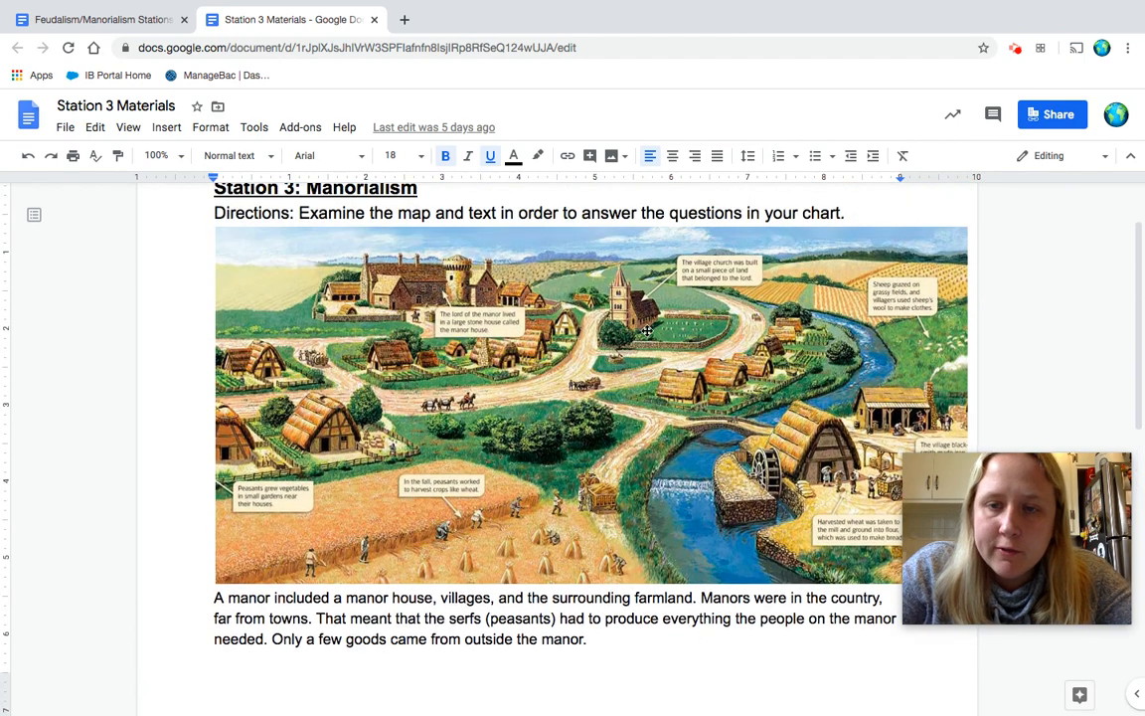
mouse_move(494, 403)
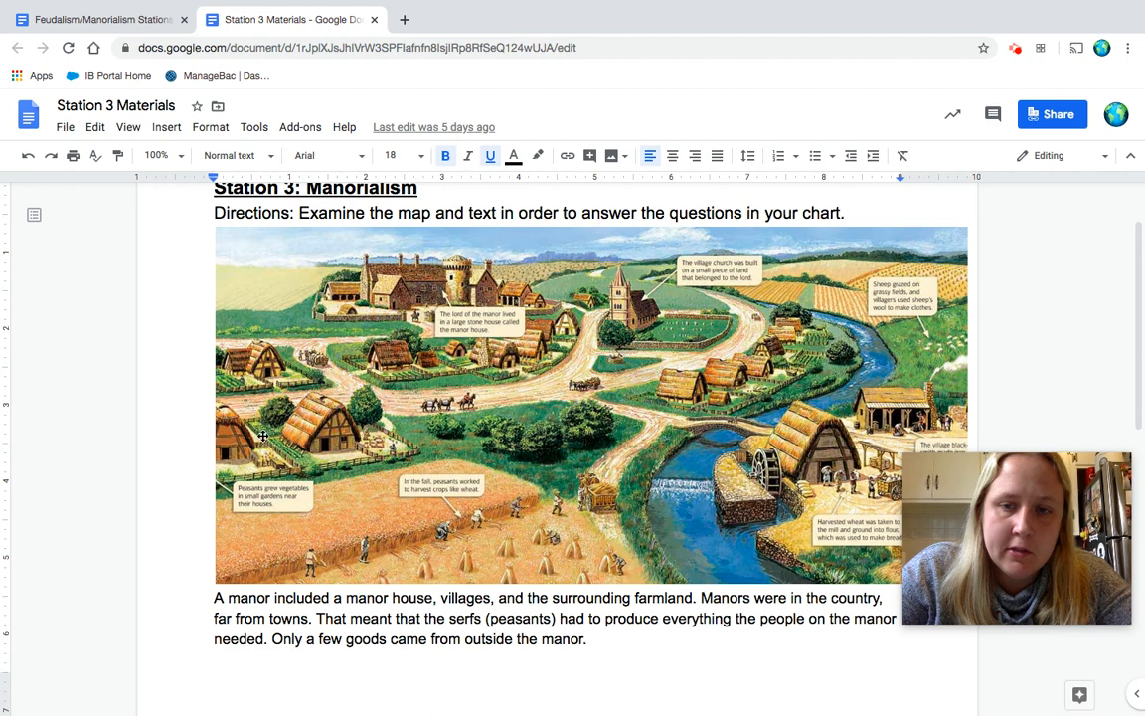
mouse_move(277, 507)
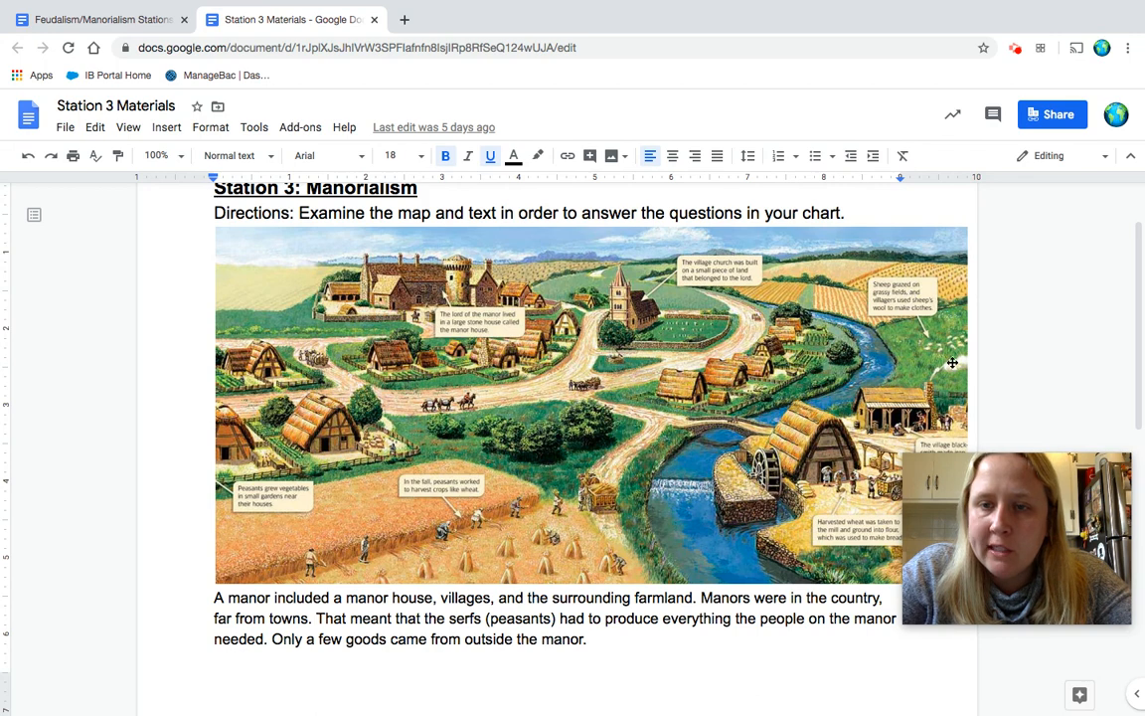
Step: Scroll past the manor map, then switch tabs back to the Feudalism/Manorialism Stations 2020 worksheet
scroll("down", 3)
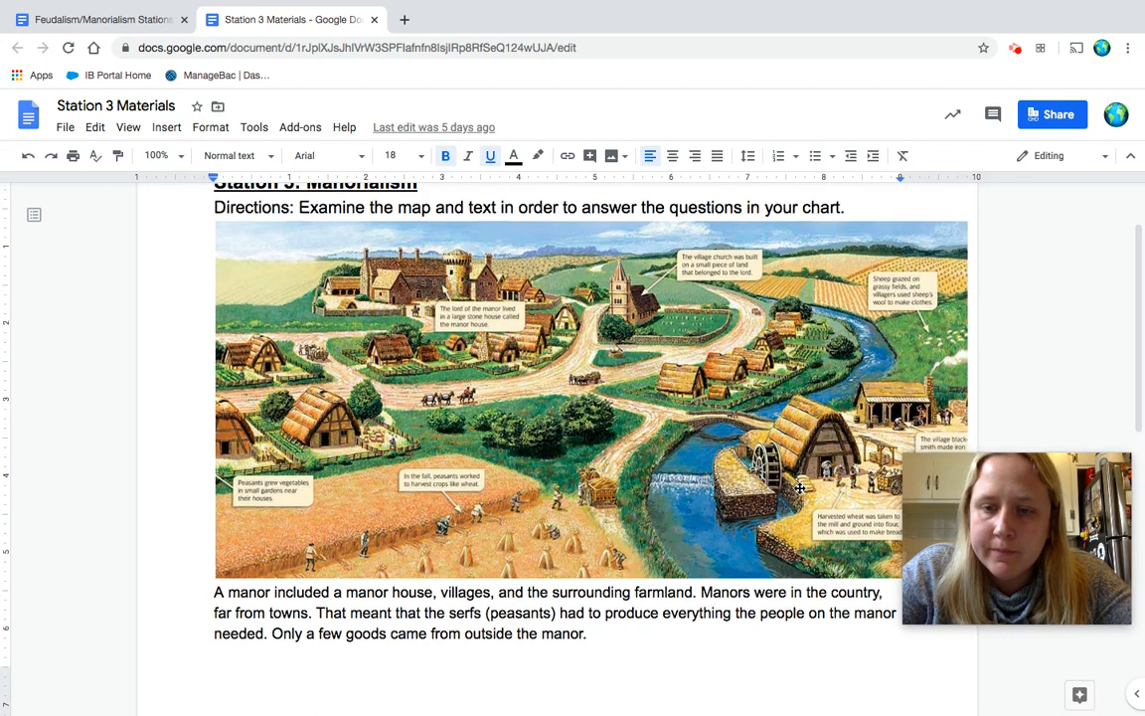
scroll("down", 3)
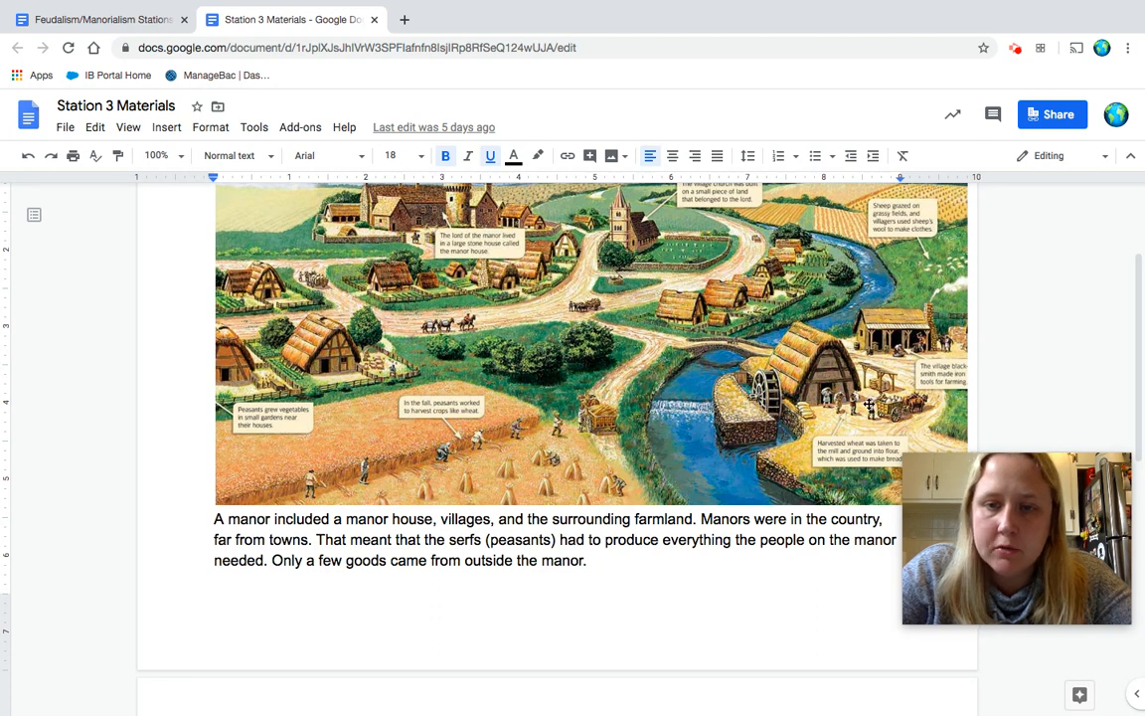
mouse_move(842, 370)
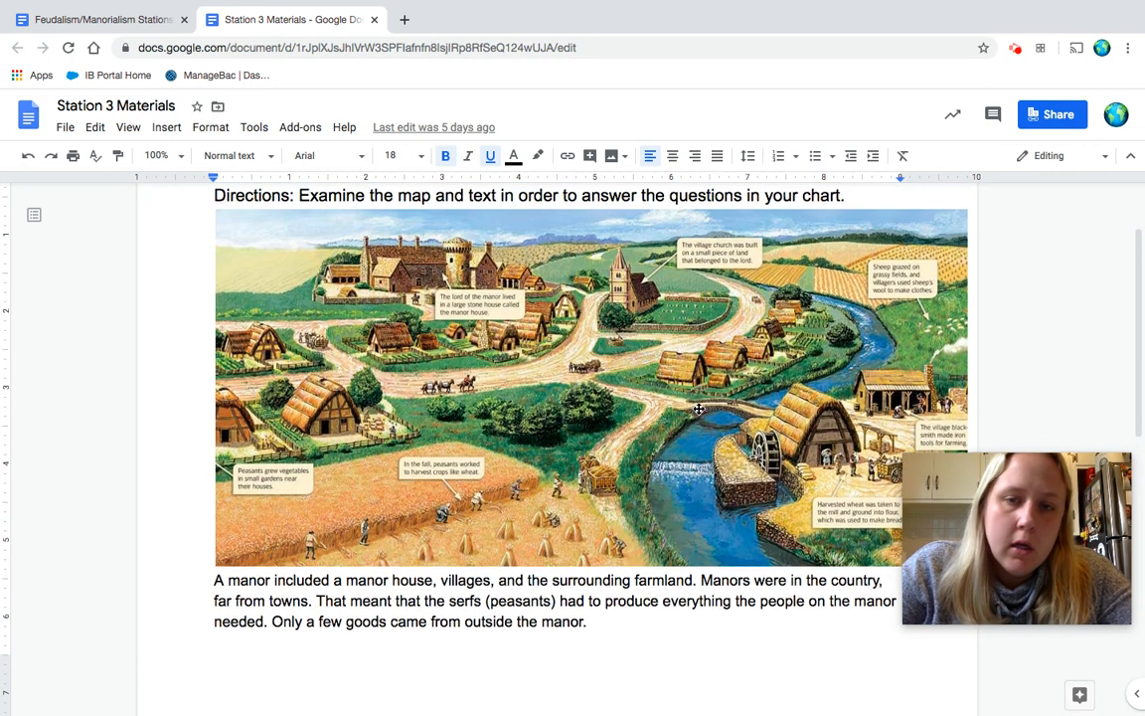
mouse_move(657, 289)
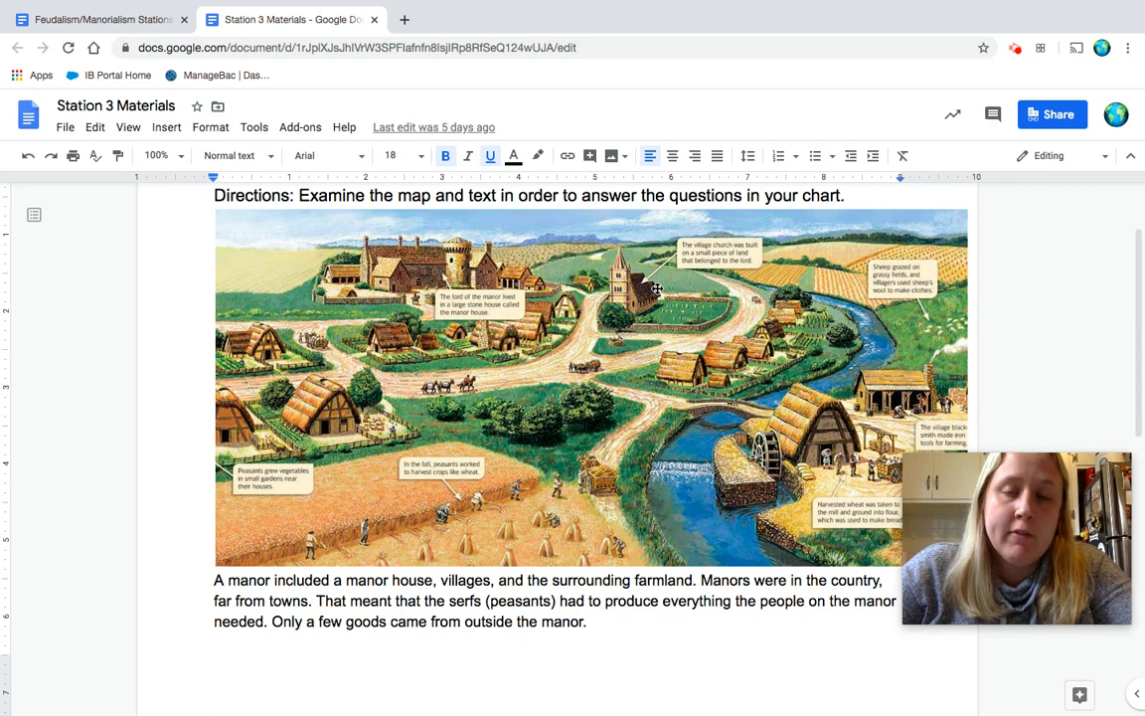
mouse_move(694, 257)
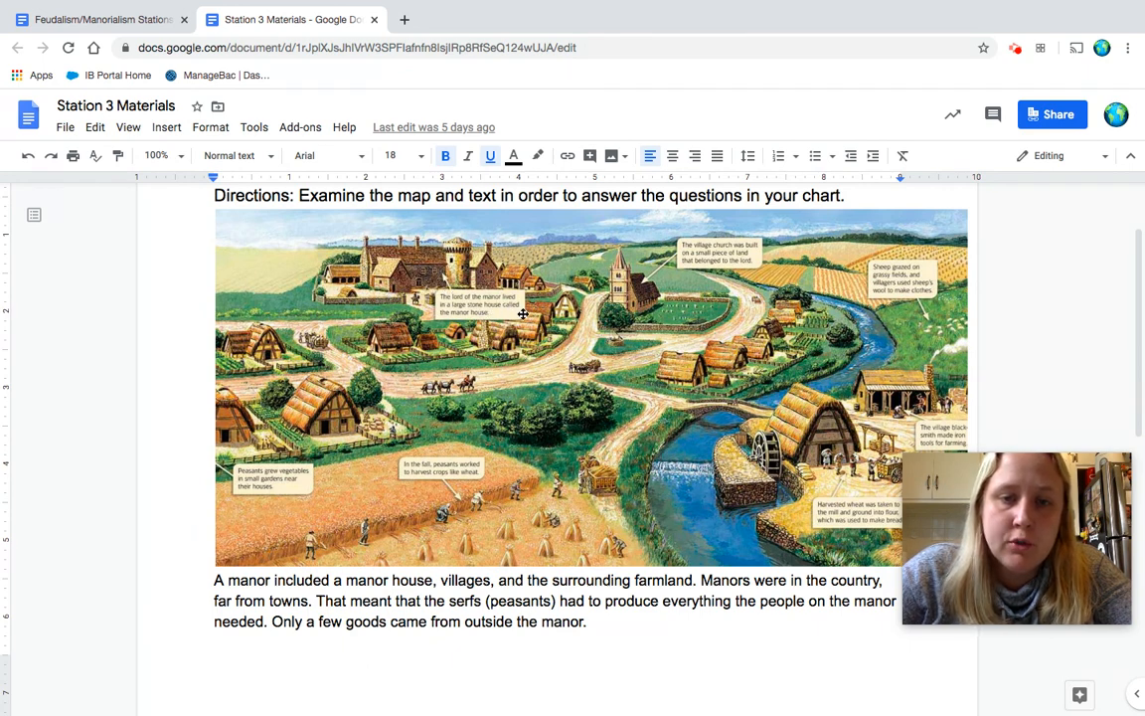
mouse_move(456, 338)
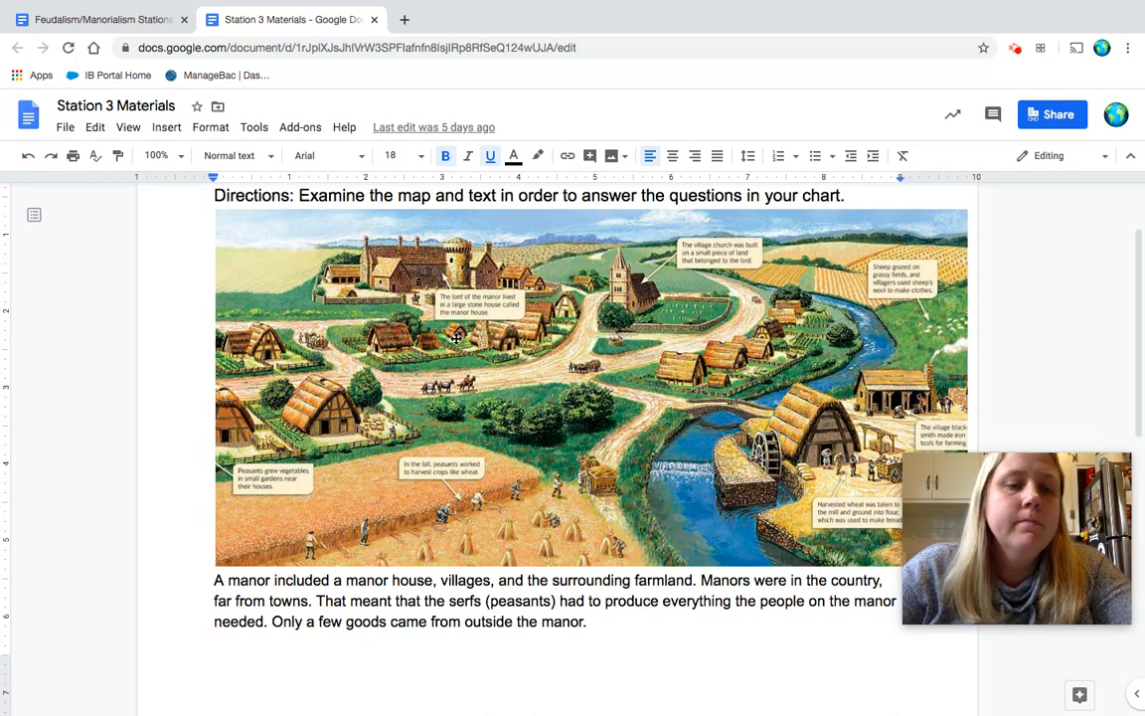
mouse_move(389, 296)
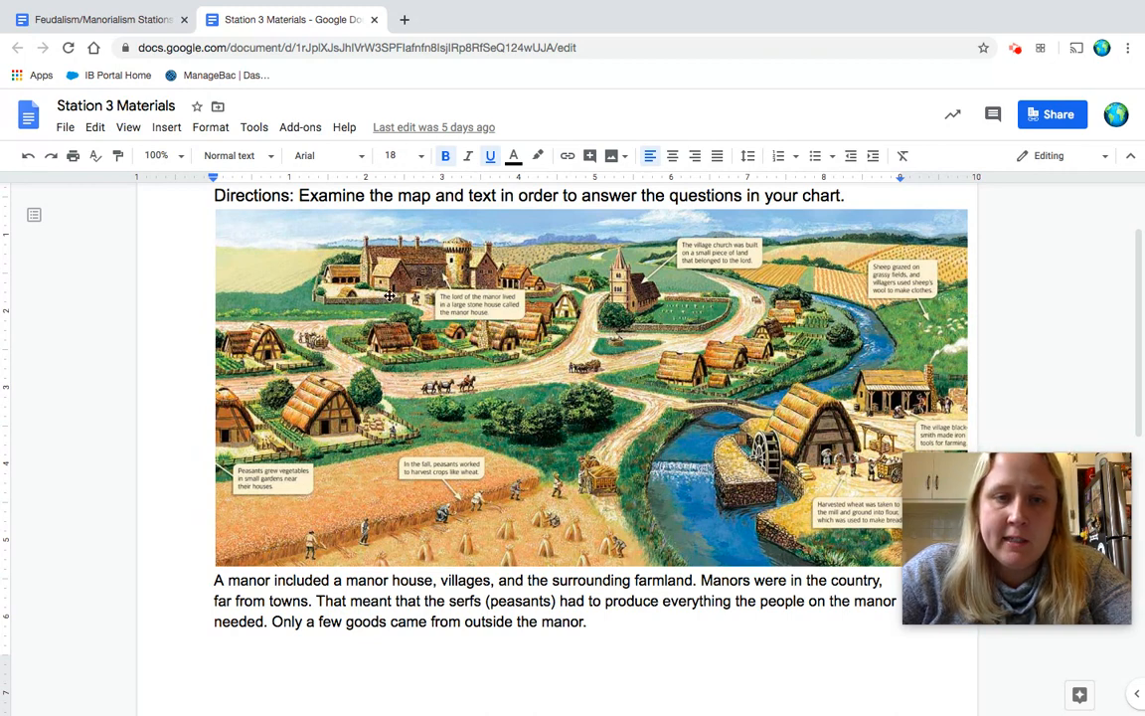
mouse_move(663, 386)
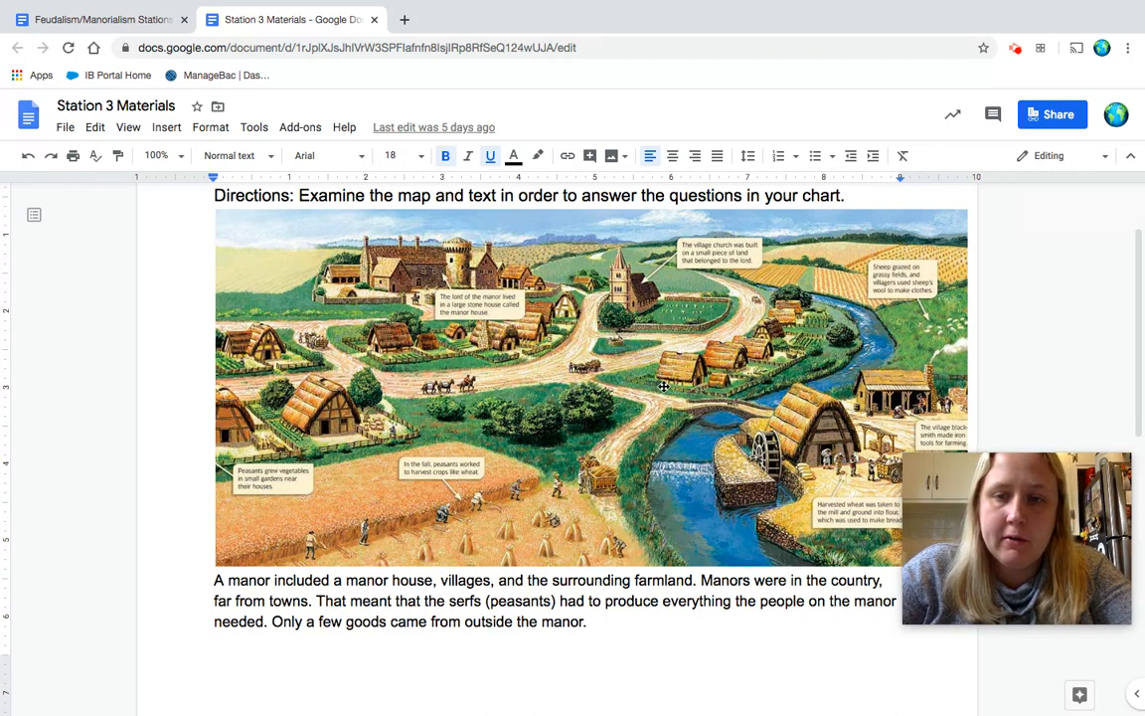
mouse_move(283, 441)
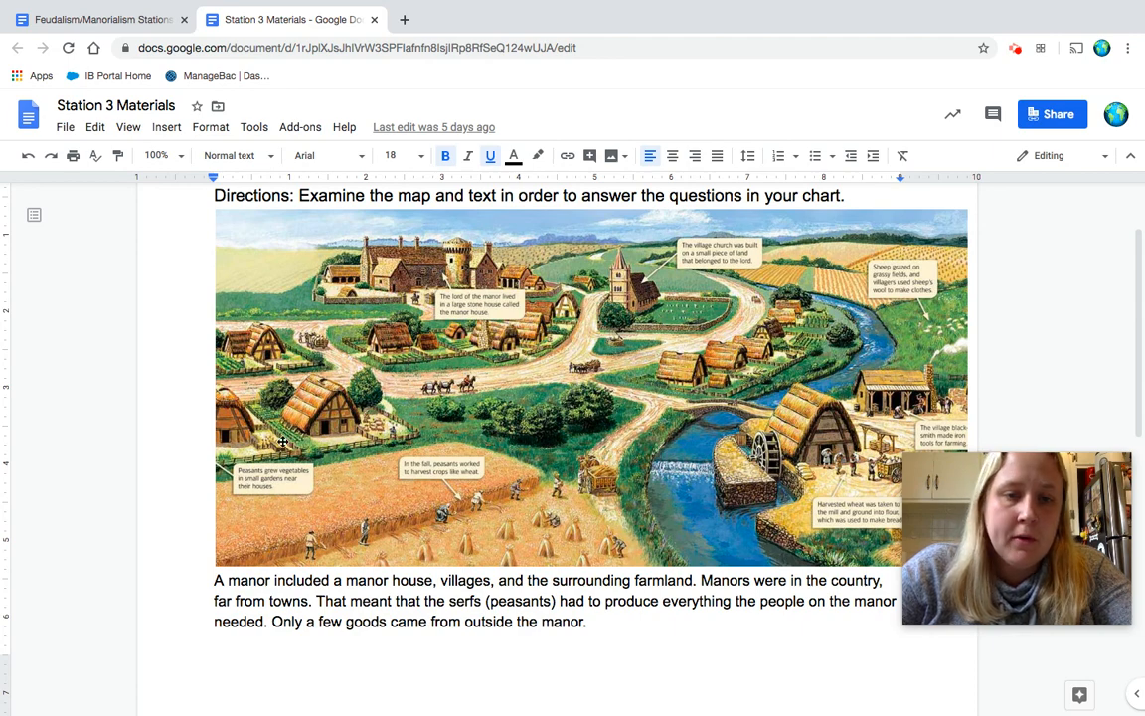
left_click(99, 19)
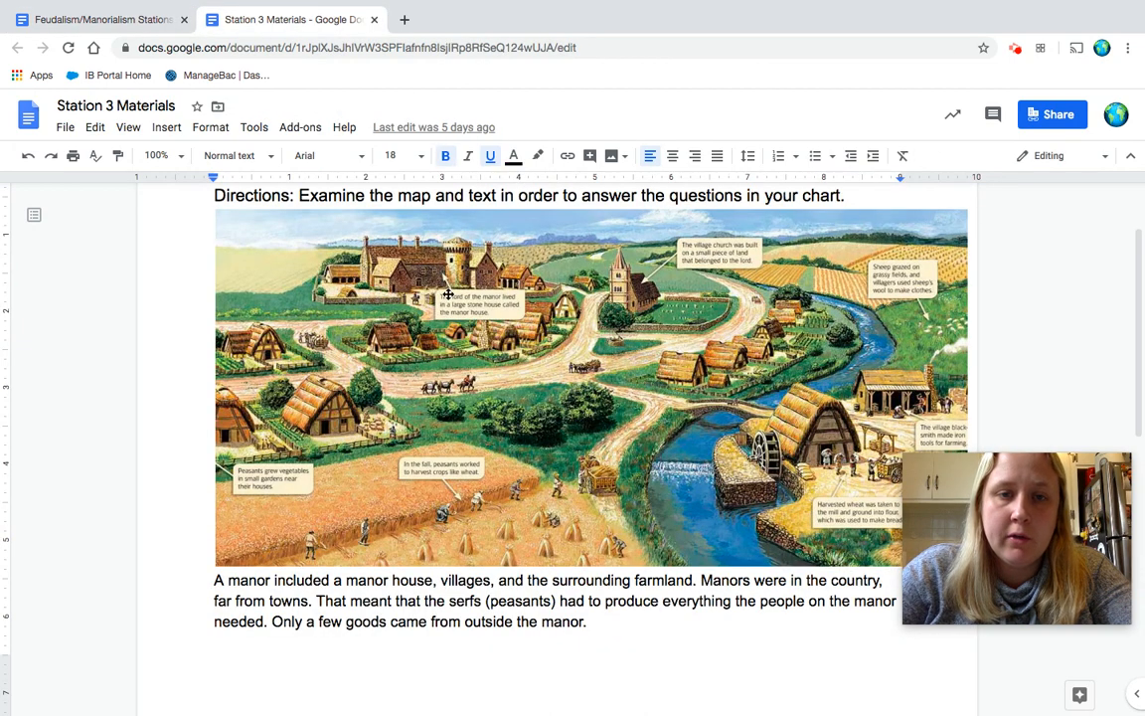
mouse_move(465, 272)
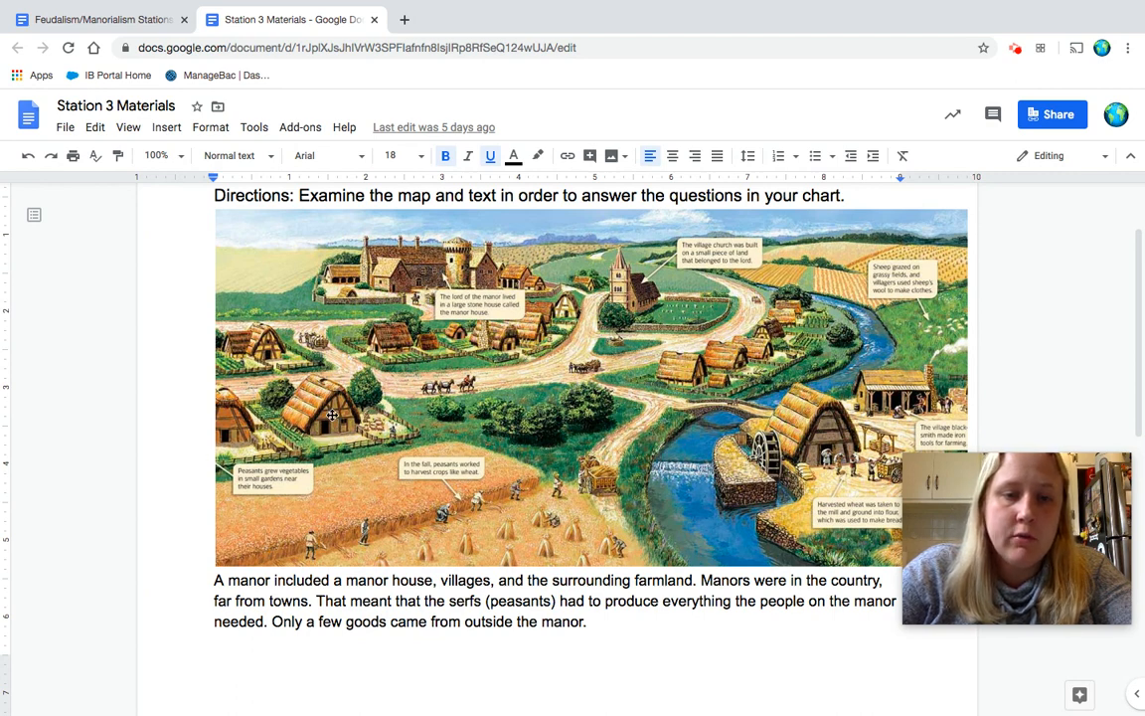
mouse_move(327, 288)
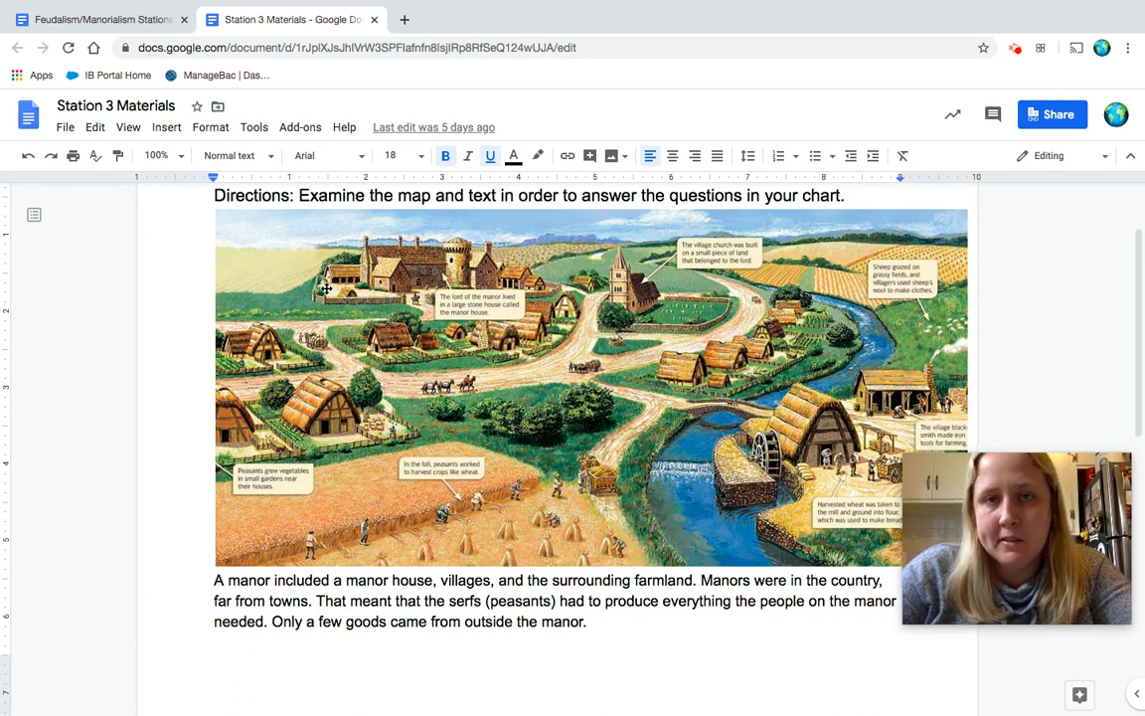
left_click(94, 19)
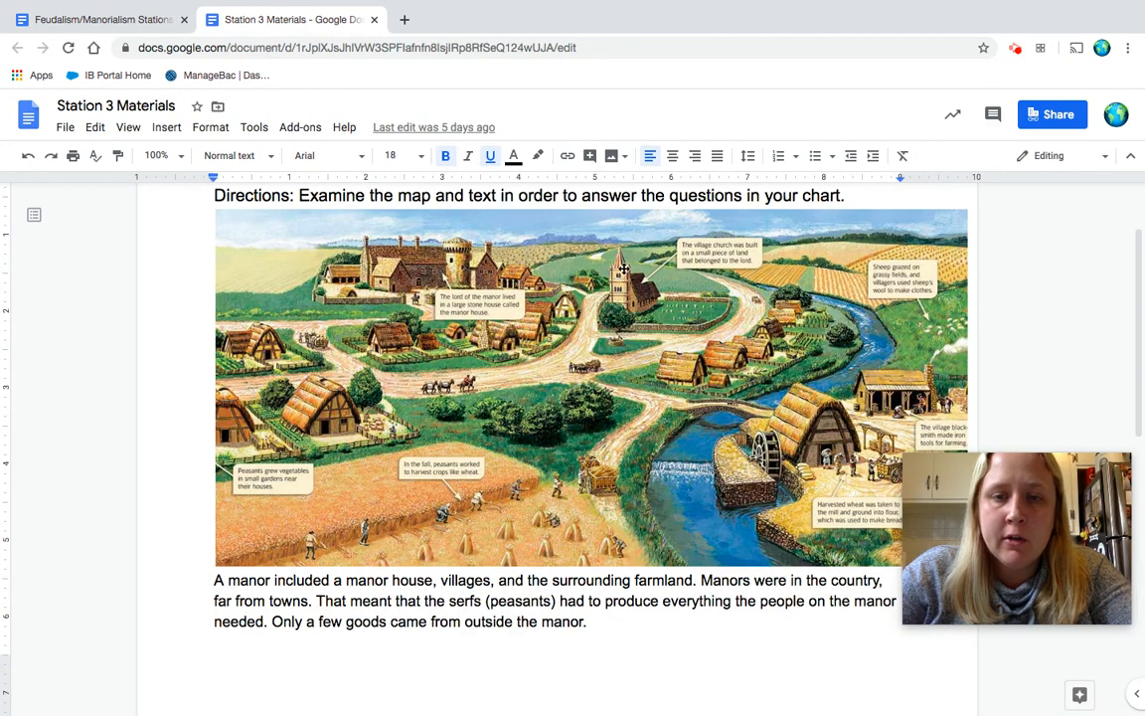
mouse_move(658, 345)
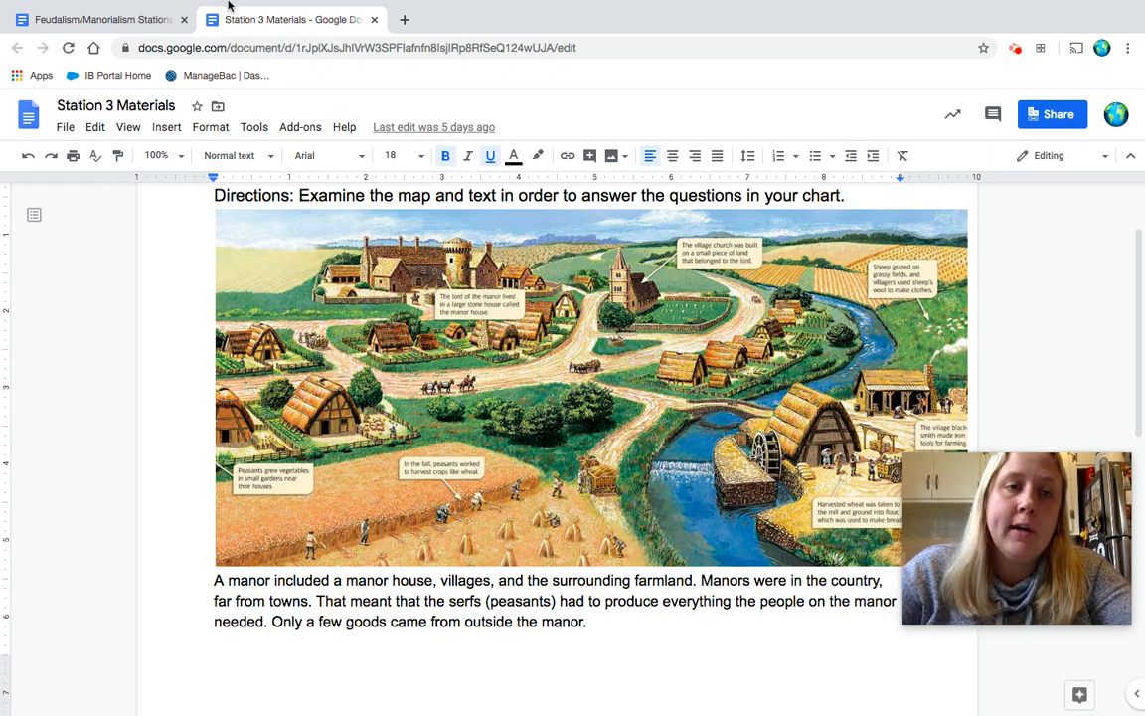
left_click(99, 19)
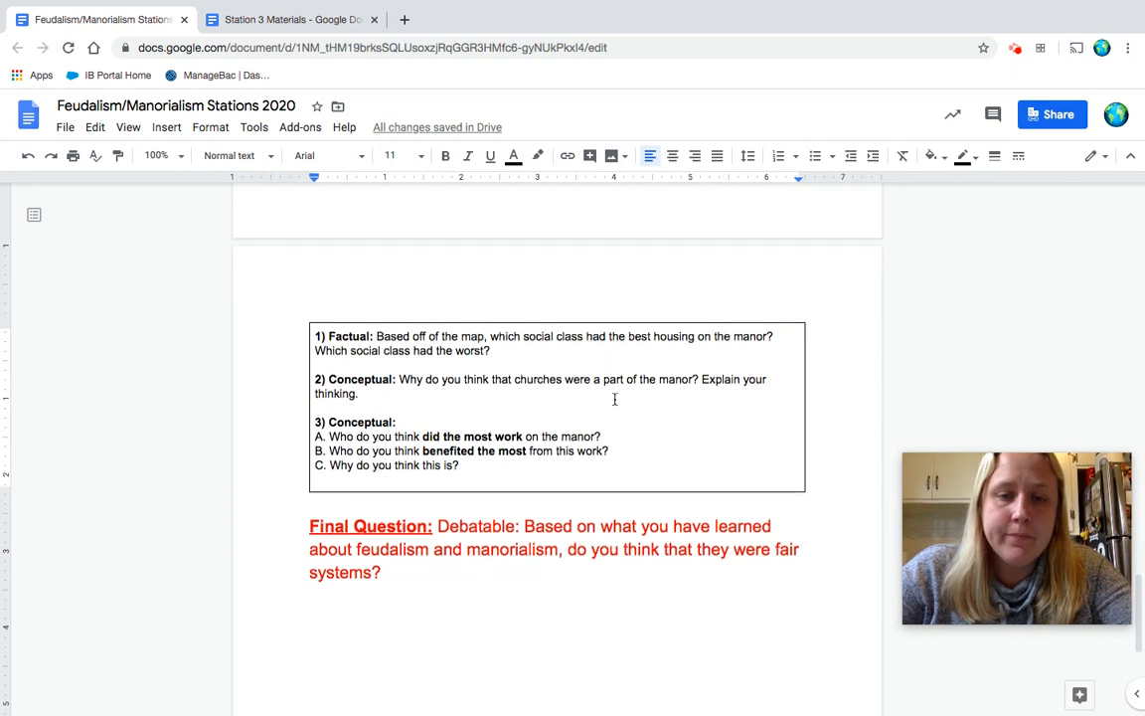
Step: Add a blank line between question 3's parts, checking the Station 3 Materials map
scroll("down", 3)
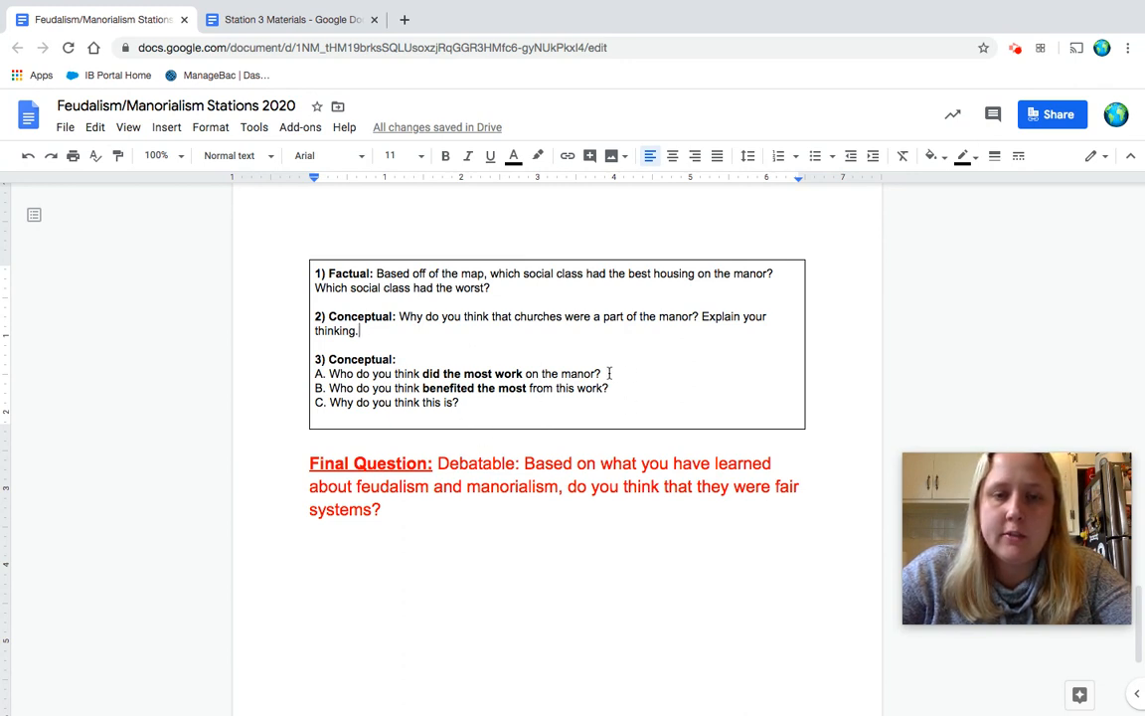
key("enter")
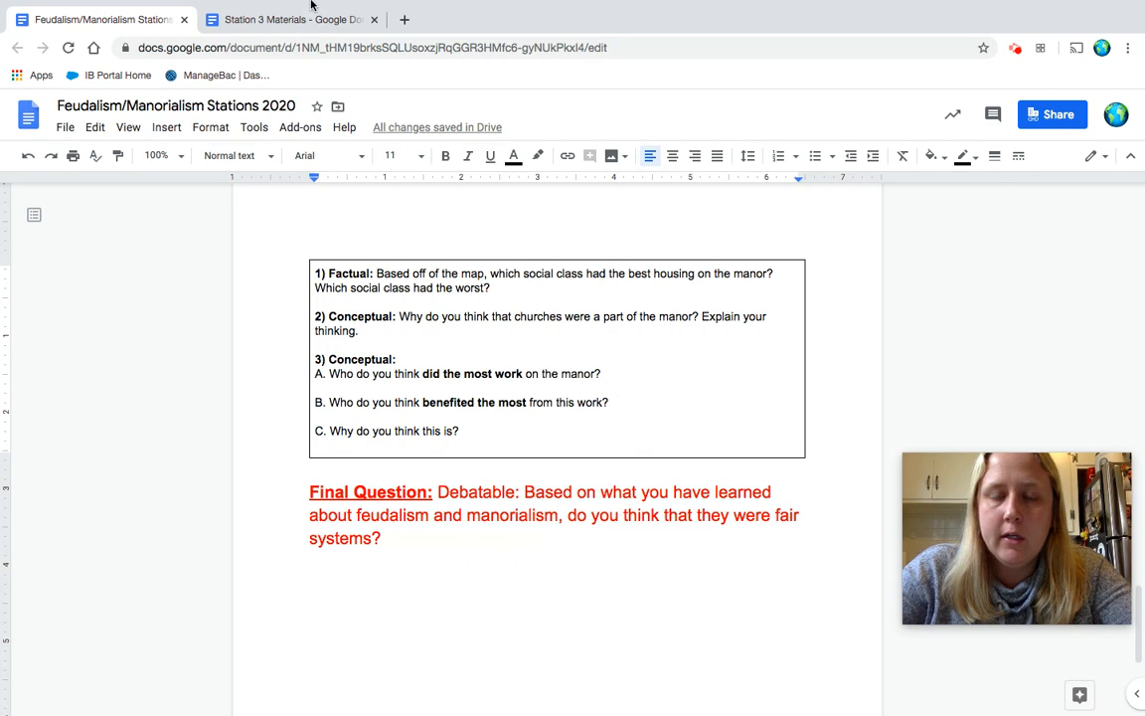
left_click(289, 19)
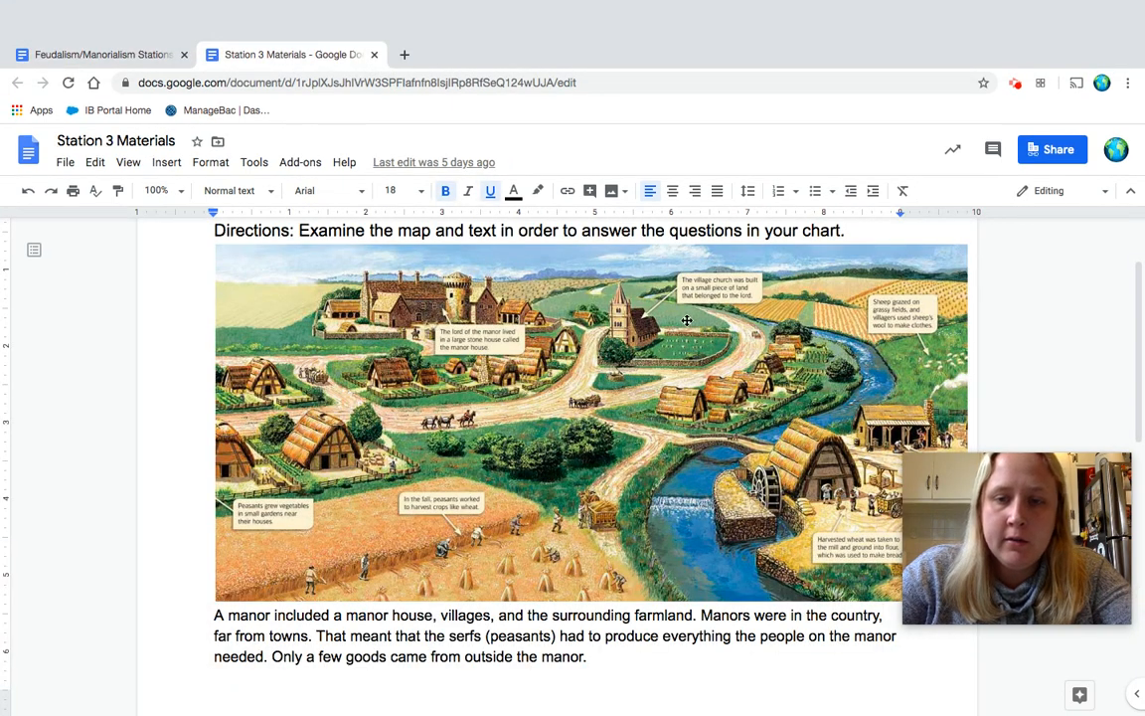
scroll("down", 3)
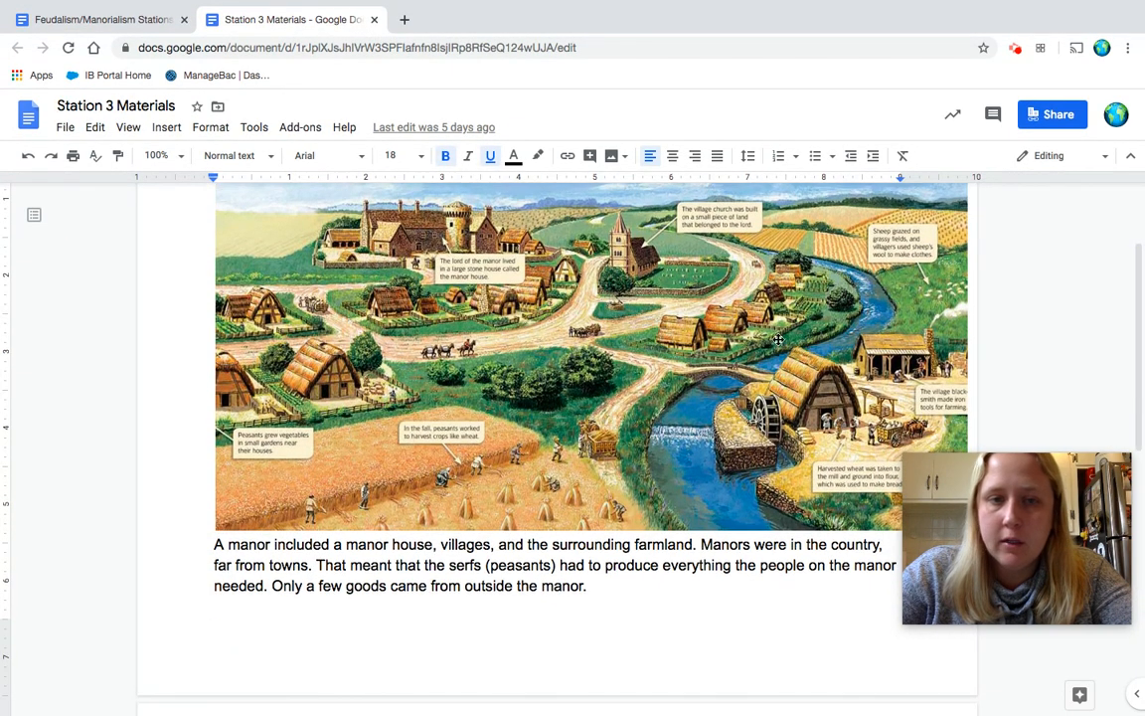
mouse_move(512, 494)
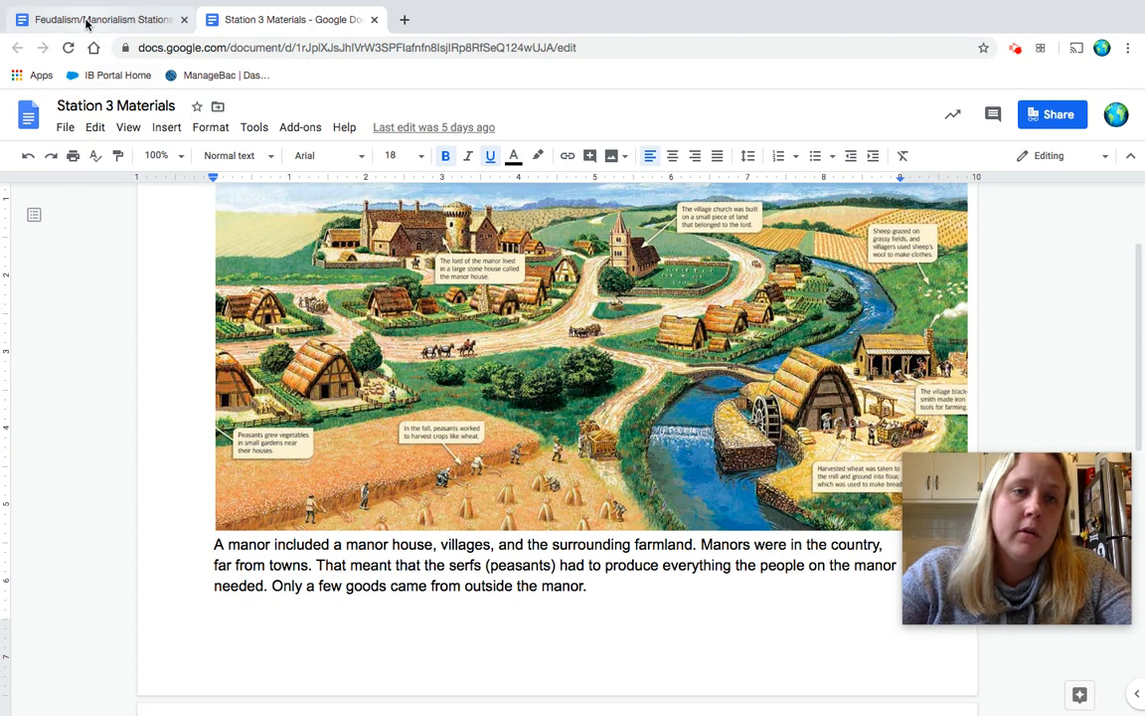
left_click(99, 19)
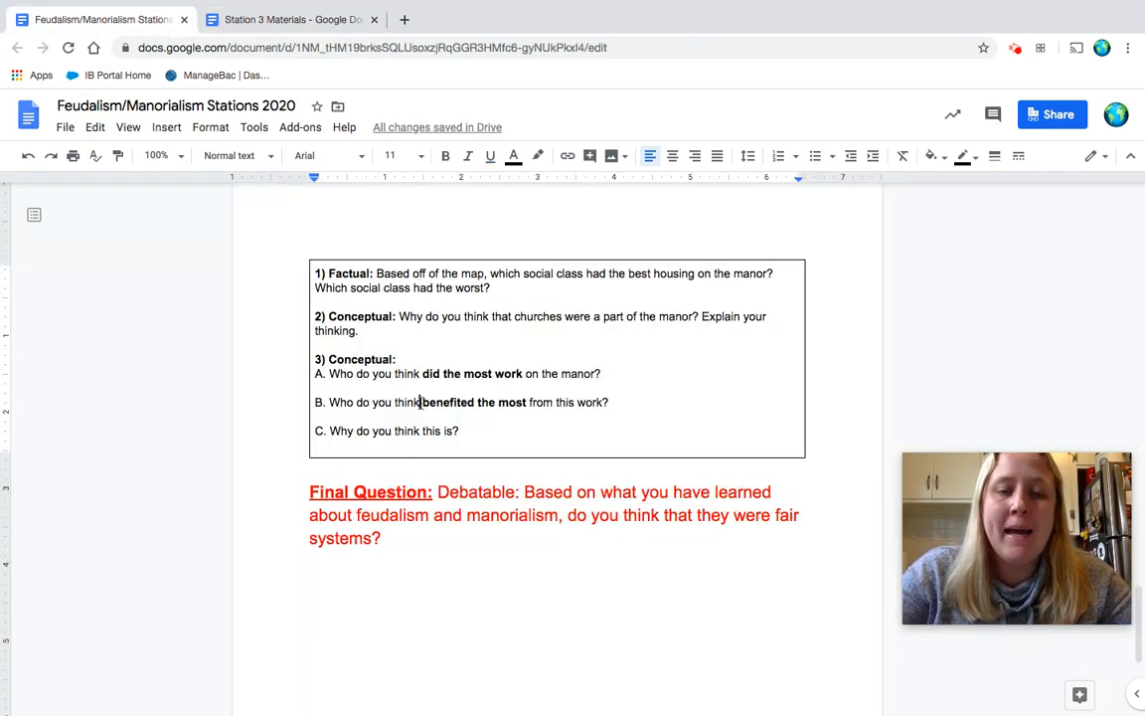
Step: Compare question 3's phrase 'benefited the most' with the materials, then place the cursor at the final question's end
left_click_drag(421, 401, 527, 402)
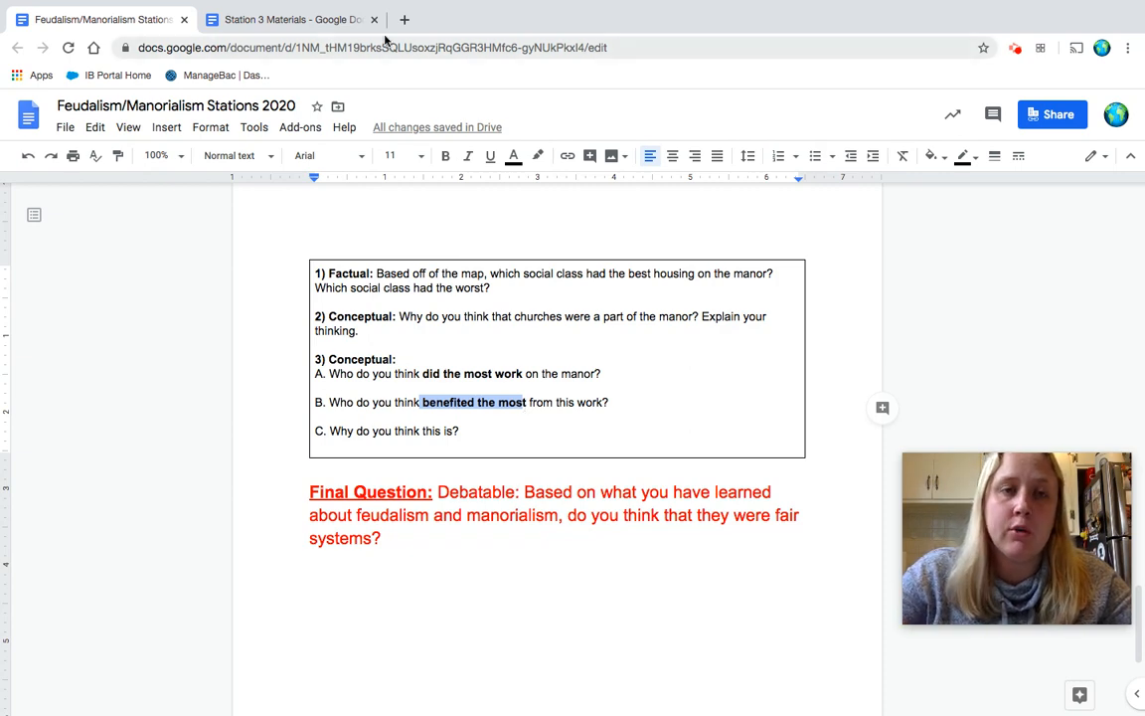
left_click(289, 18)
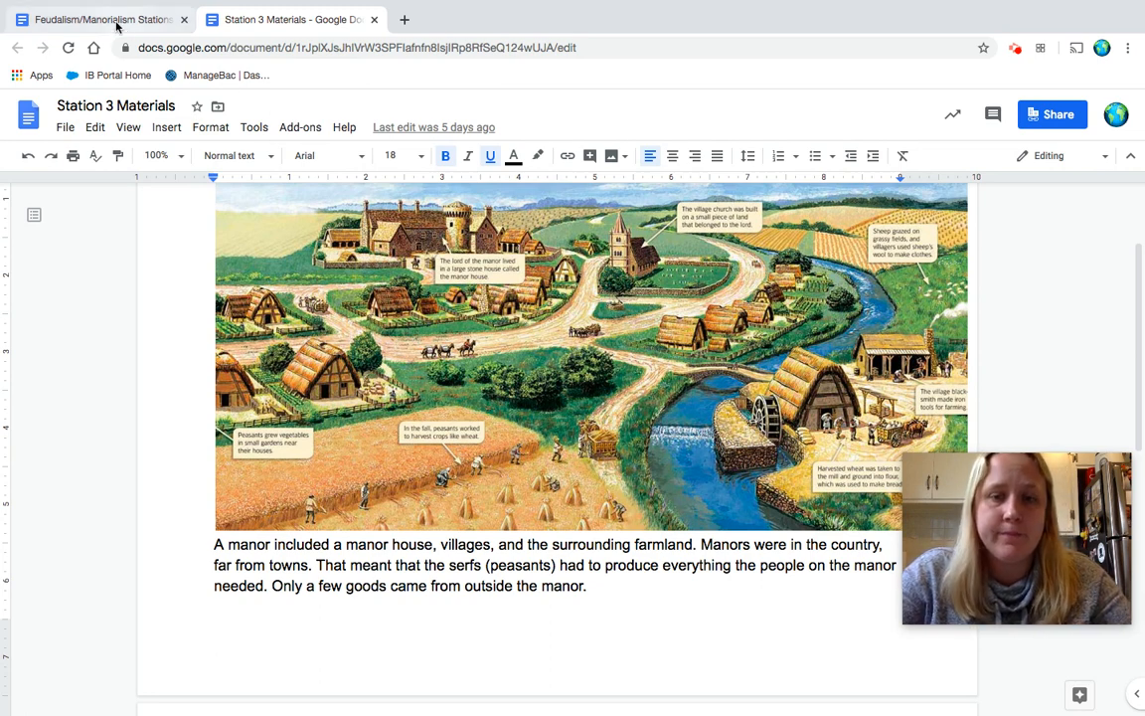
left_click(94, 19)
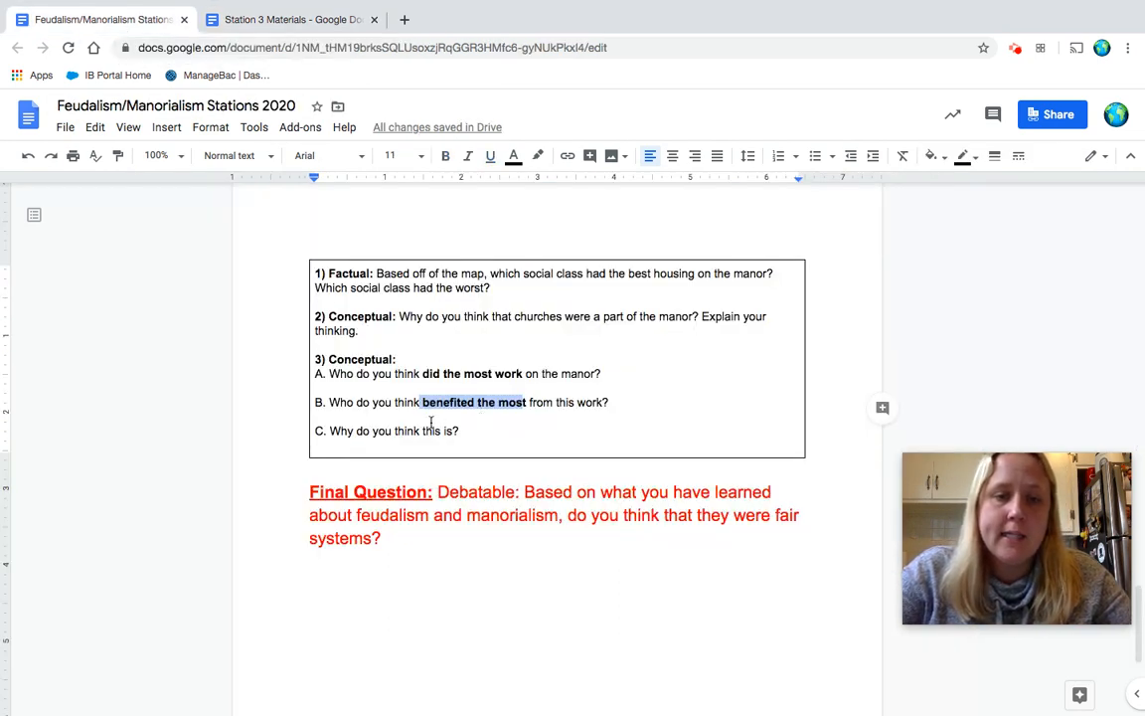
left_click(328, 431)
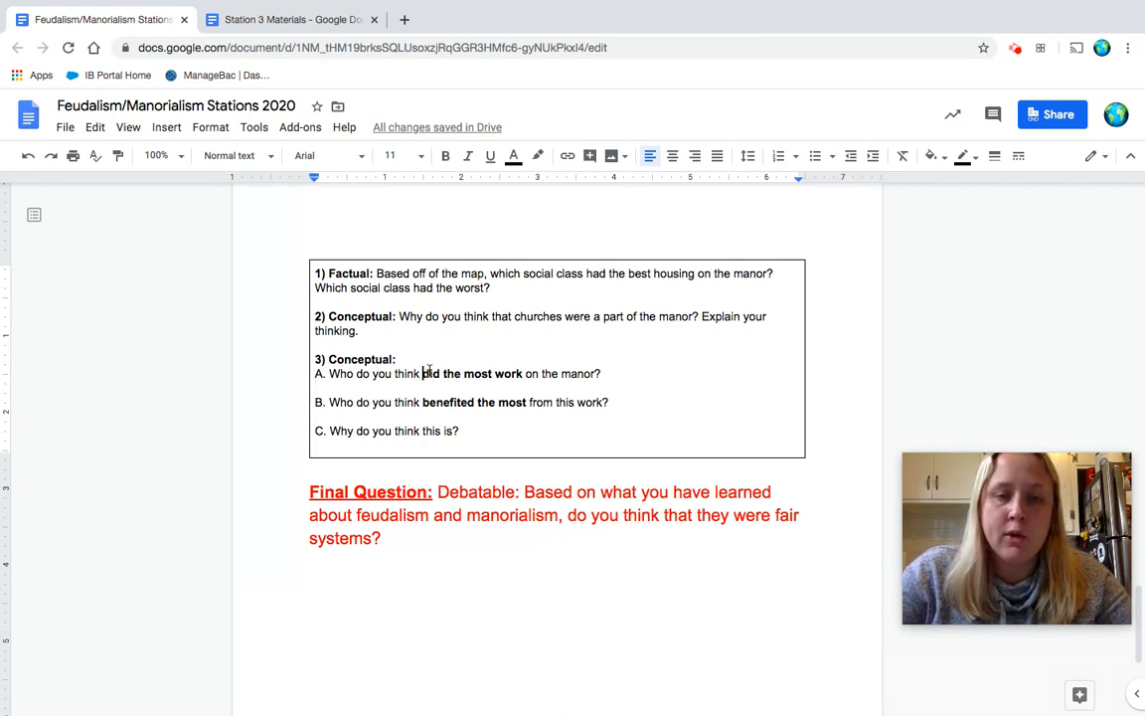
double_click(435, 402)
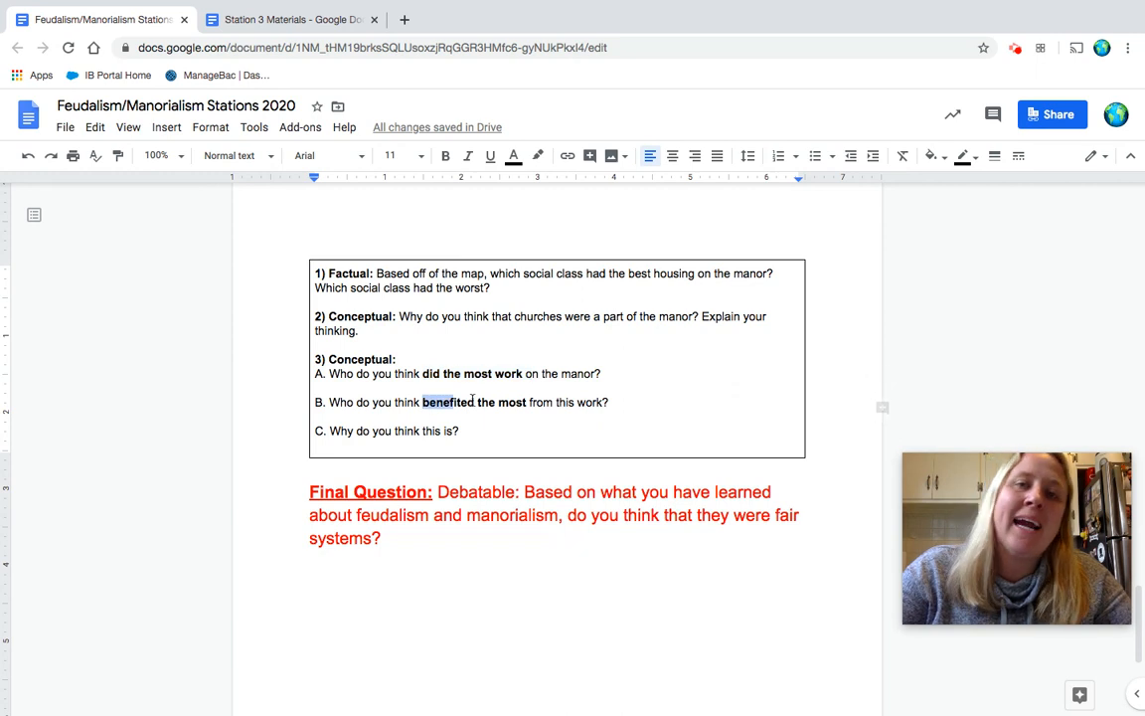
left_click(445, 156)
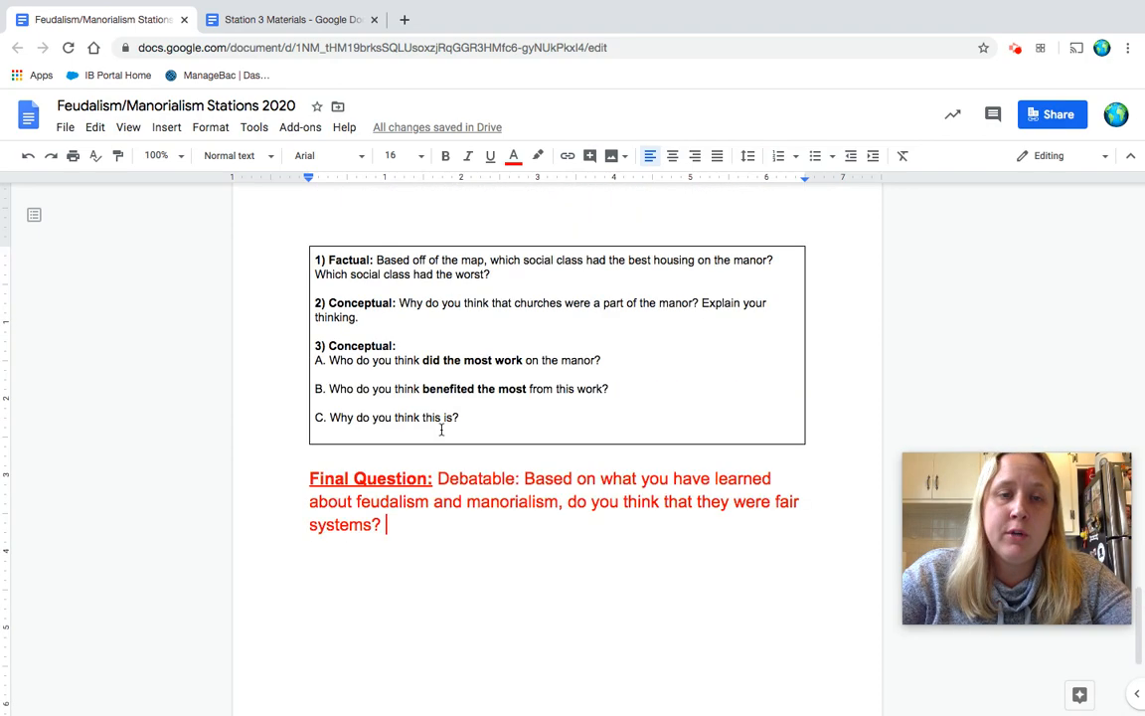
scroll("down", 3)
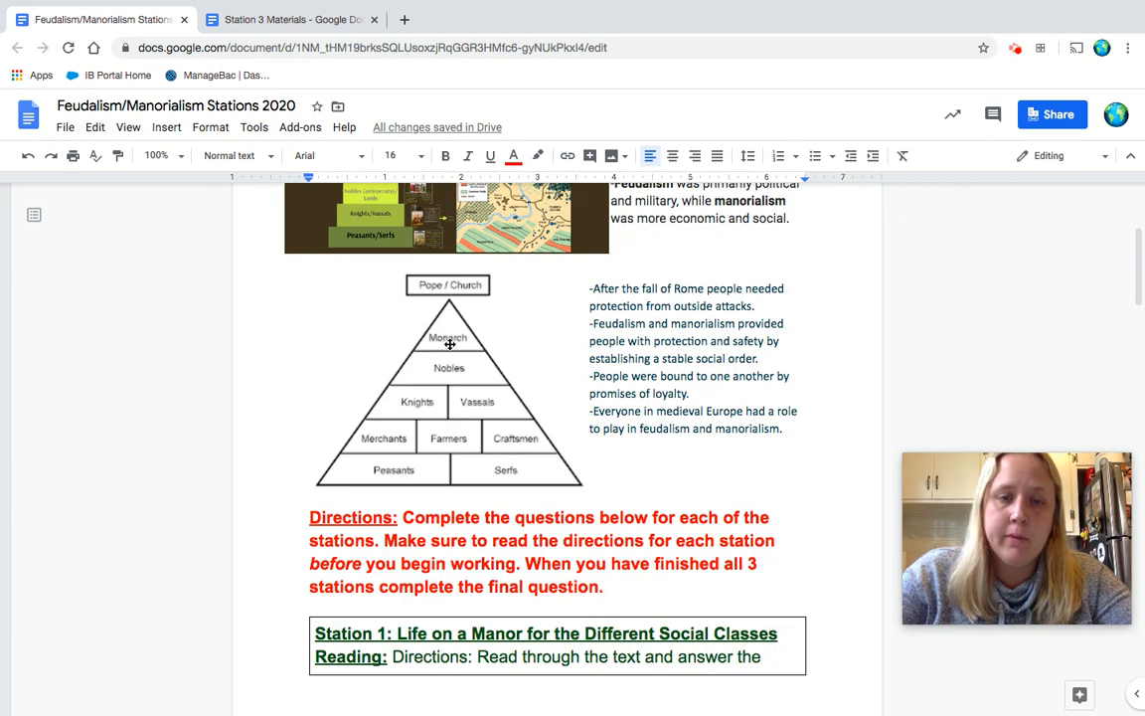
mouse_move(517, 462)
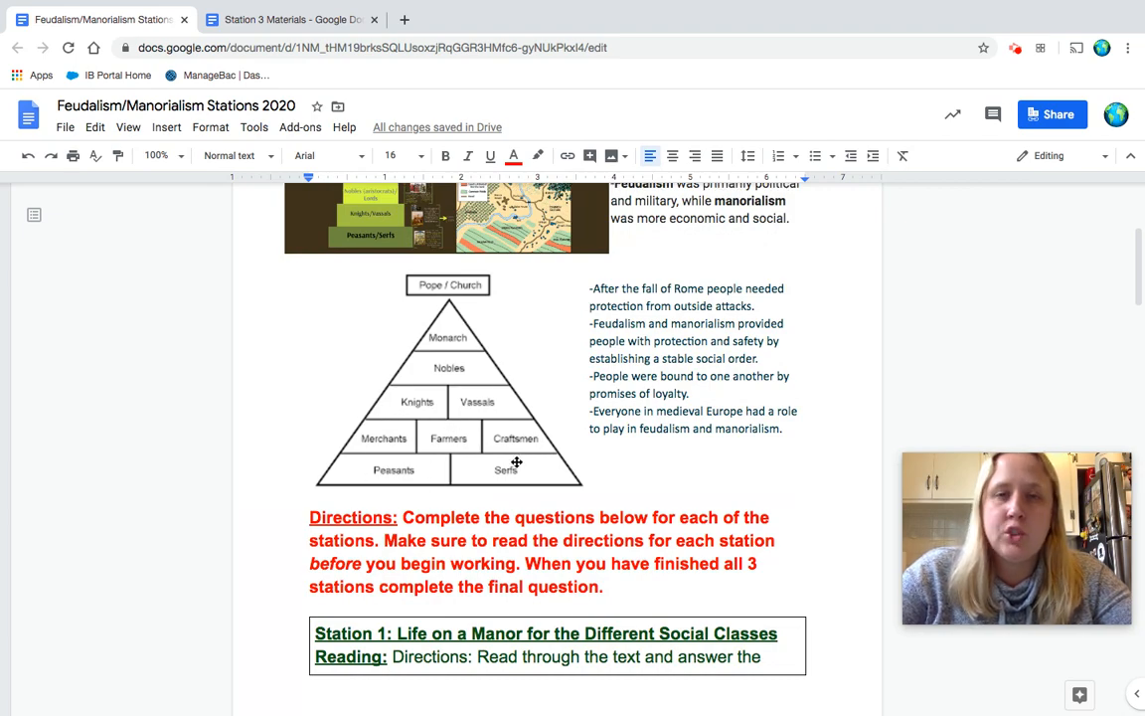
scroll("down", 3)
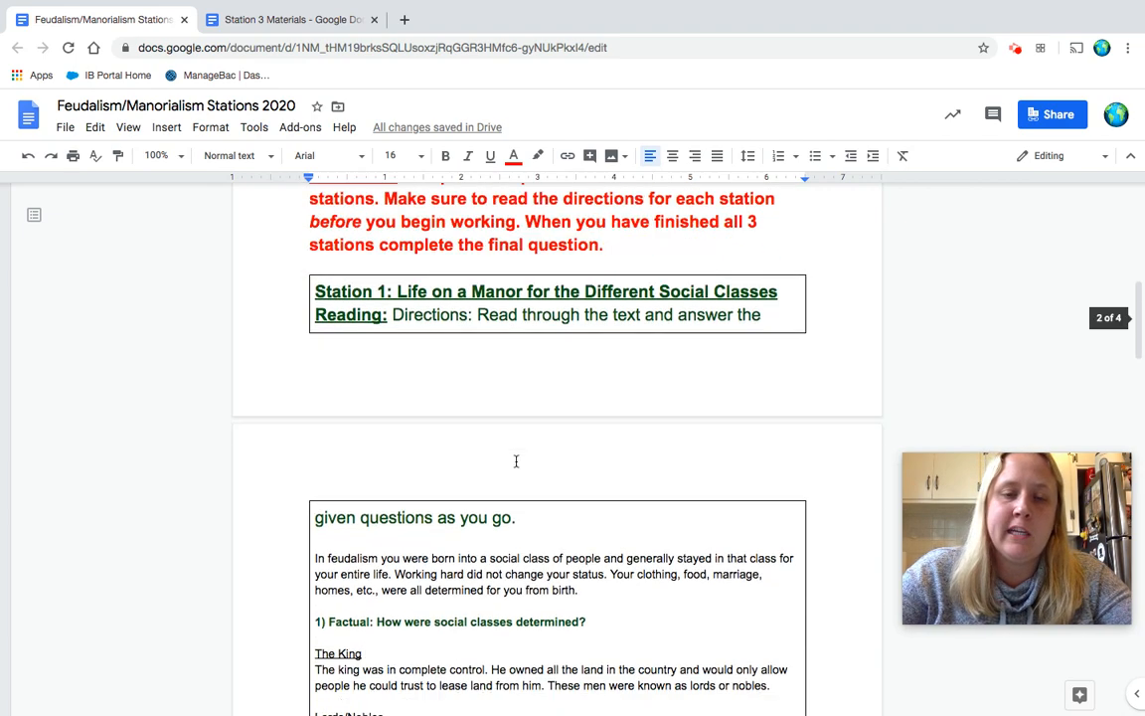
scroll("down", 3)
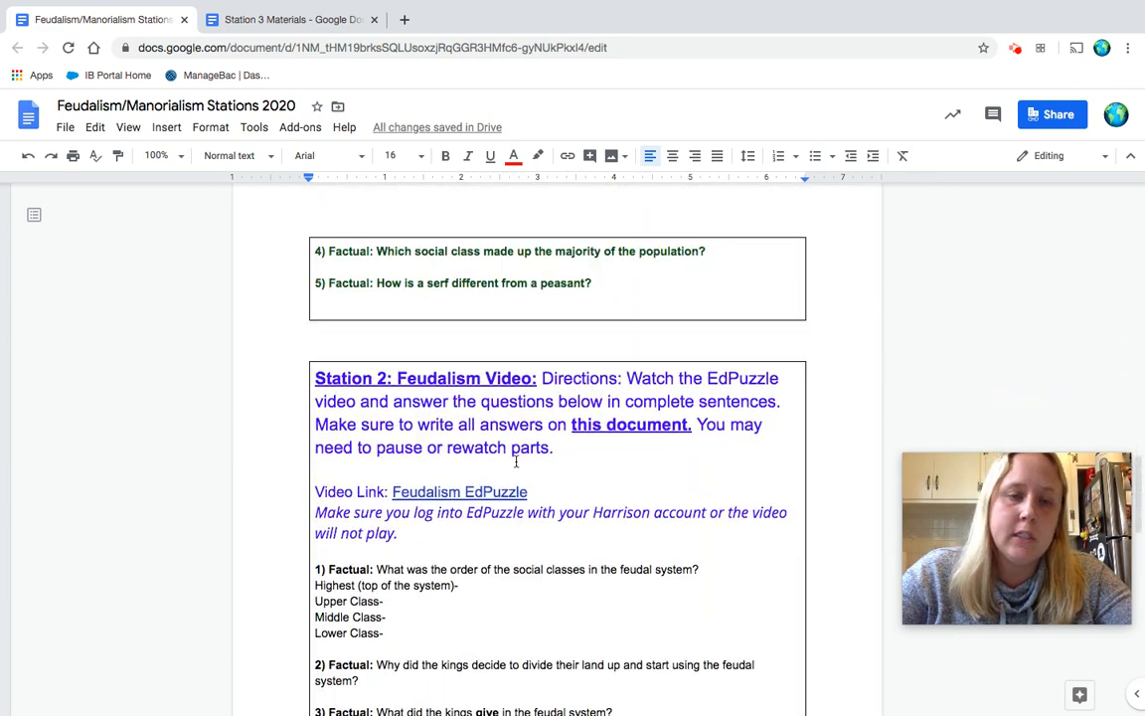
scroll("down", 3)
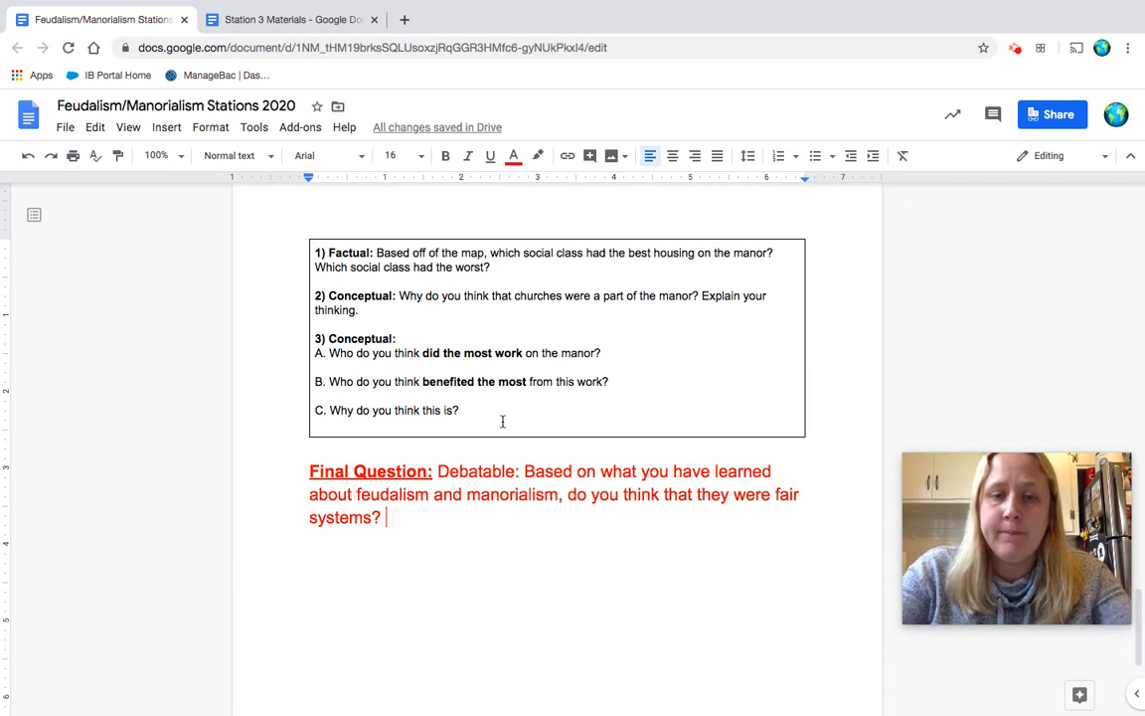
Step: Type 'Why or why not?' after 'systems?' in the Final Question
type("Why or w")
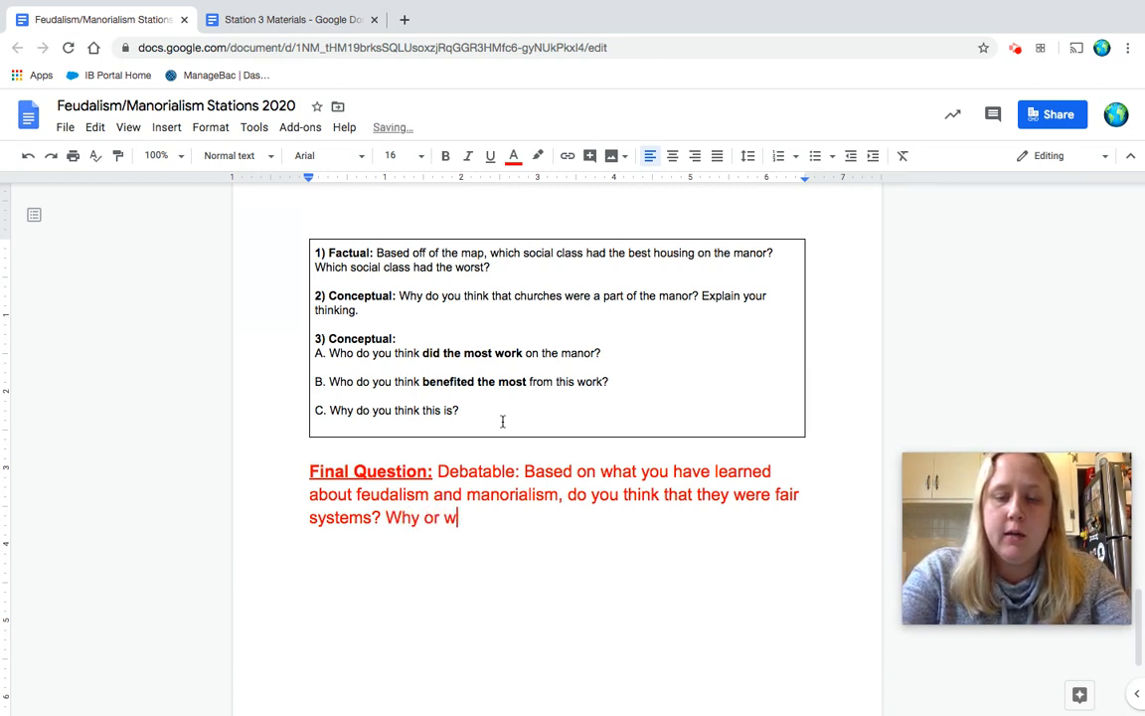
type("hy not?")
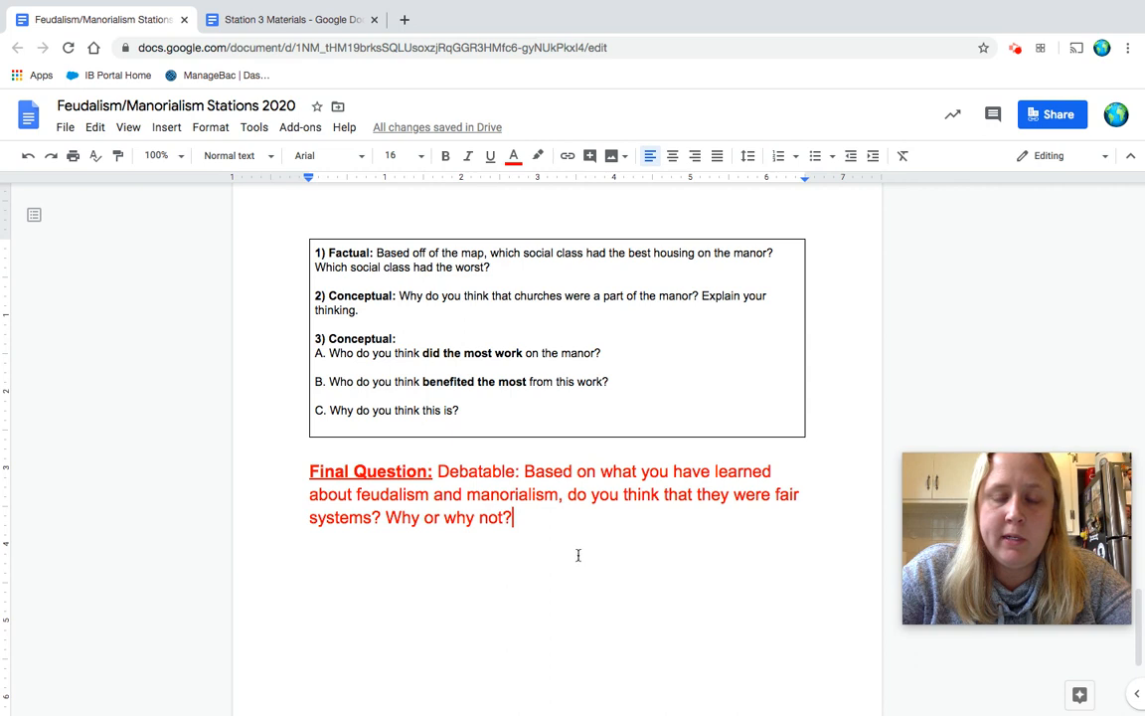
mouse_move(656, 547)
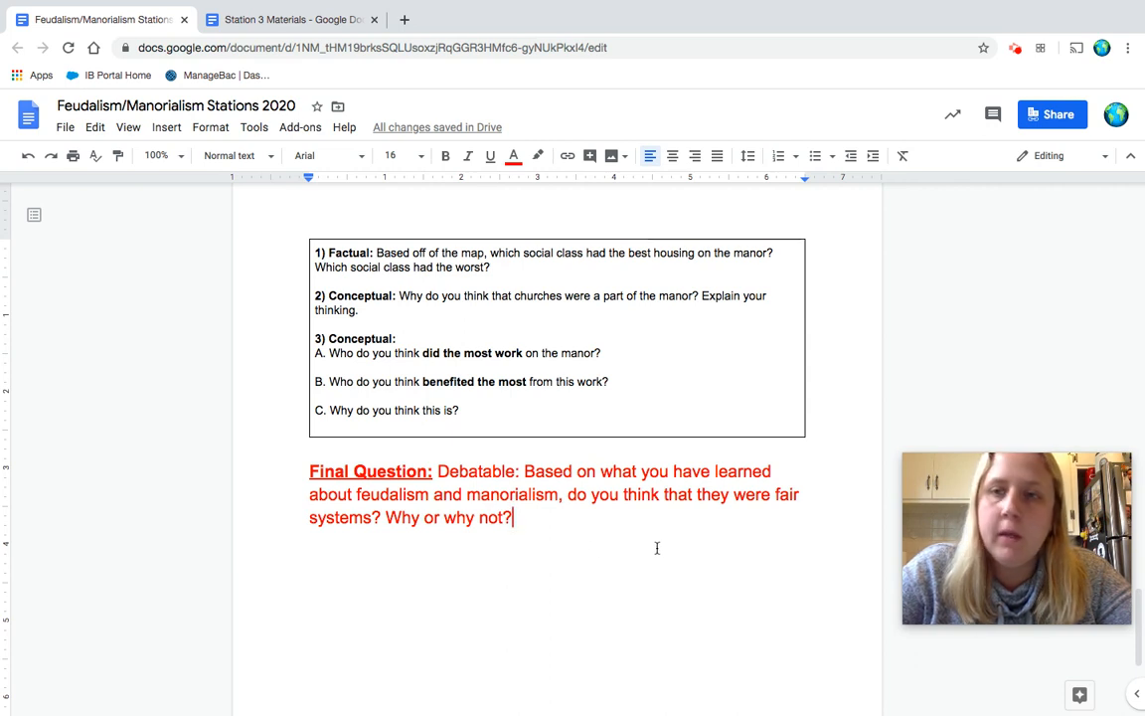
mouse_move(770, 460)
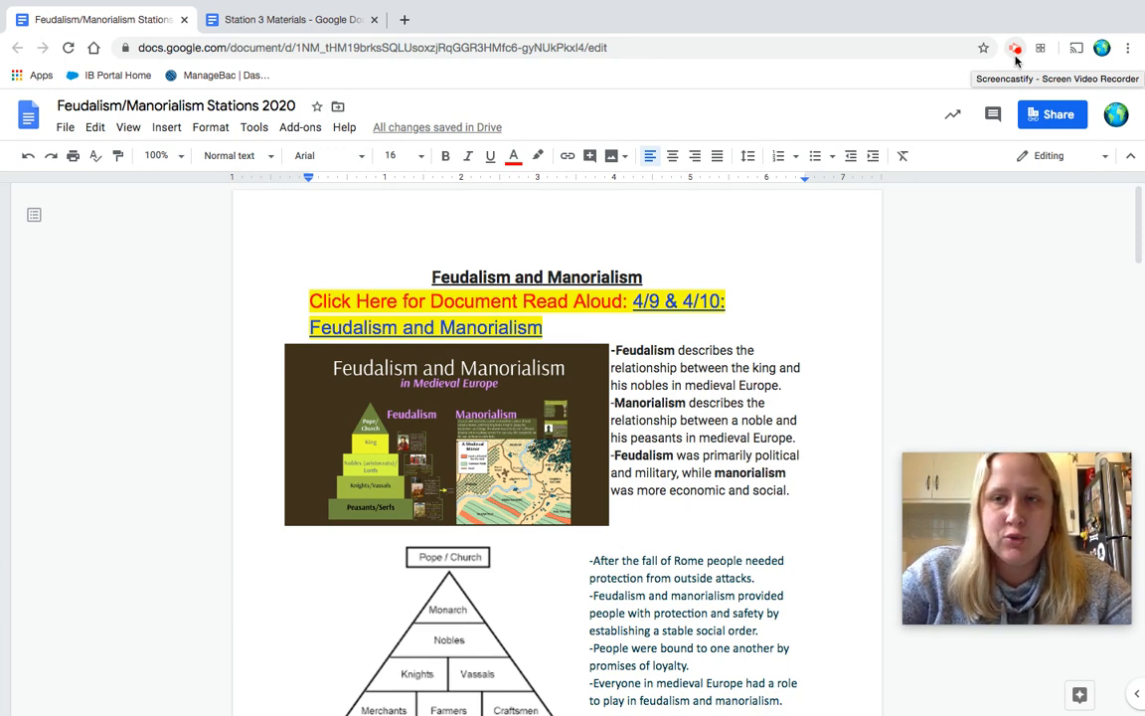
left_click(1015, 47)
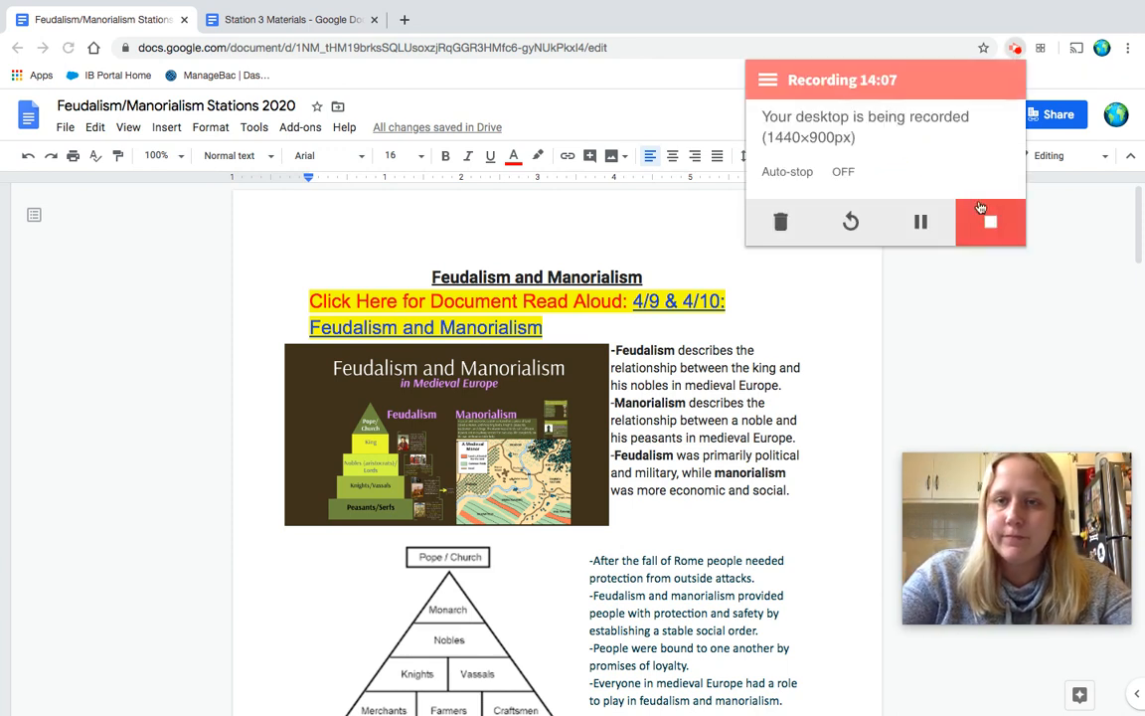